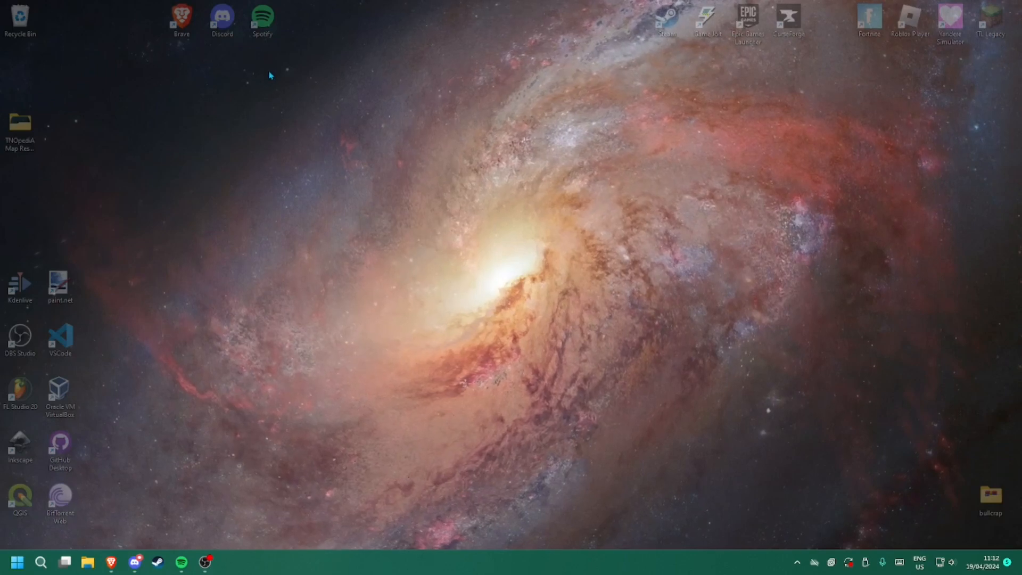
mouse_move(259, 78)
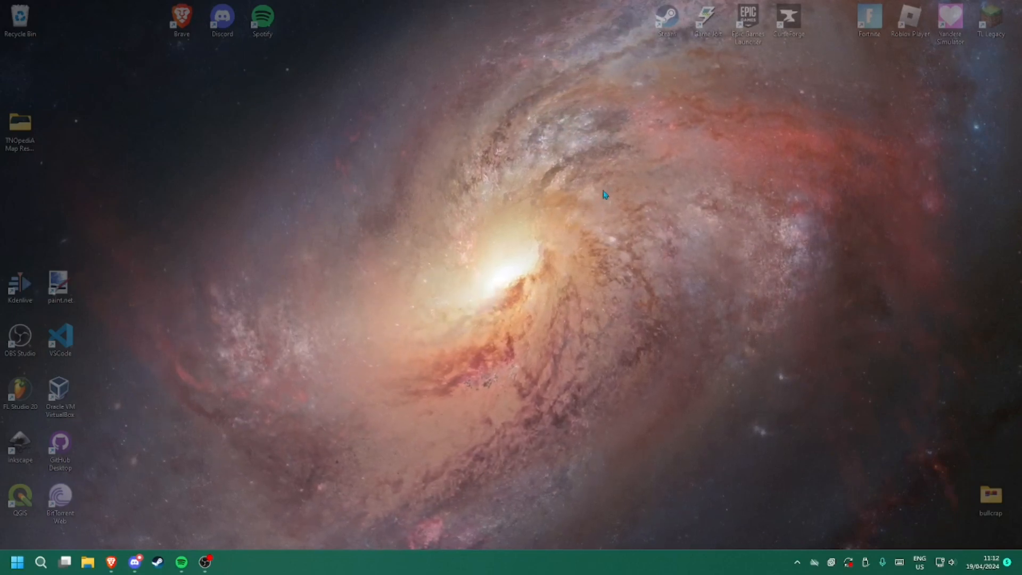
mouse_move(462, 194)
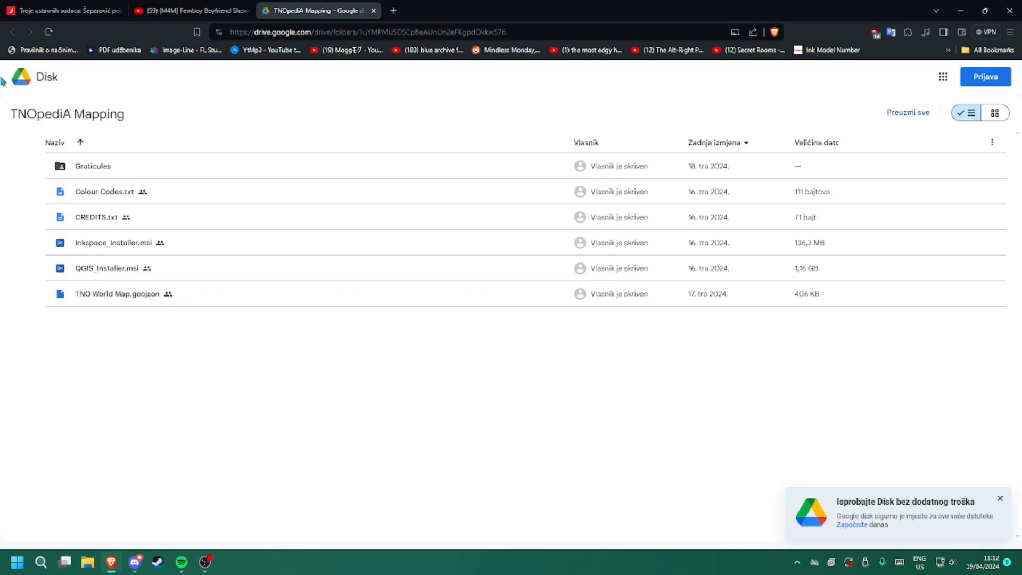
mouse_move(101, 339)
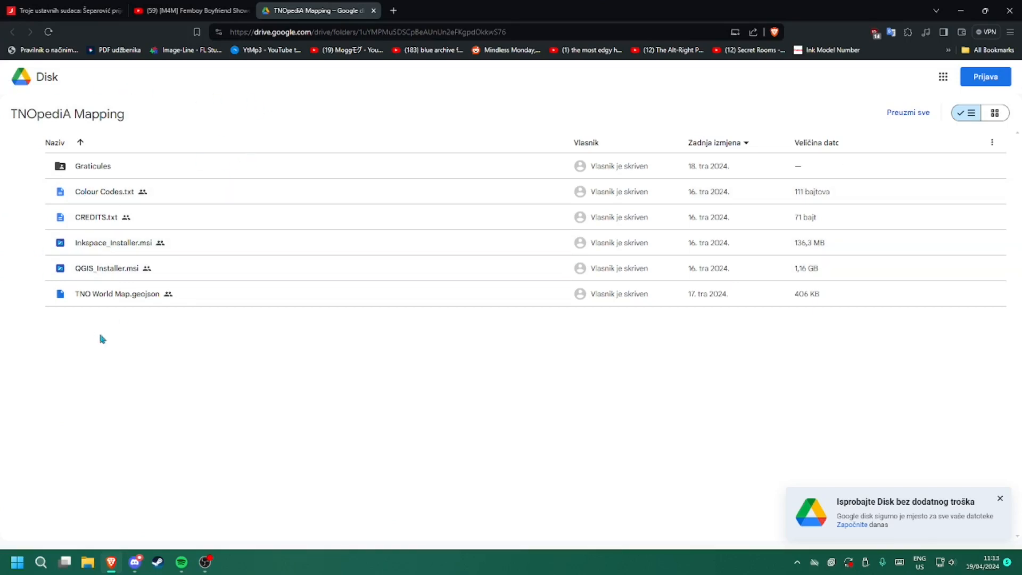
mouse_move(185, 331)
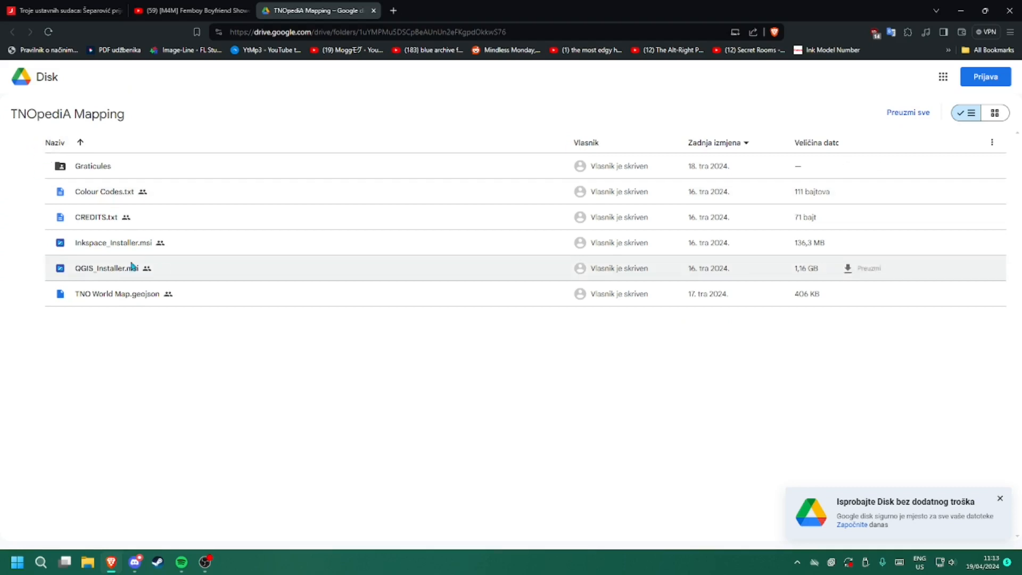
mouse_move(114, 243)
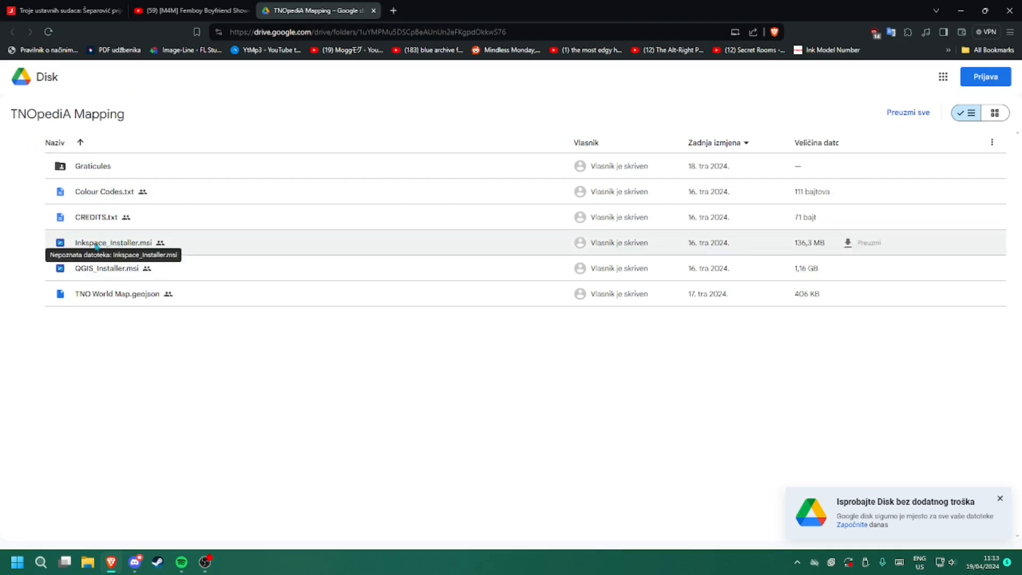
mouse_move(192, 250)
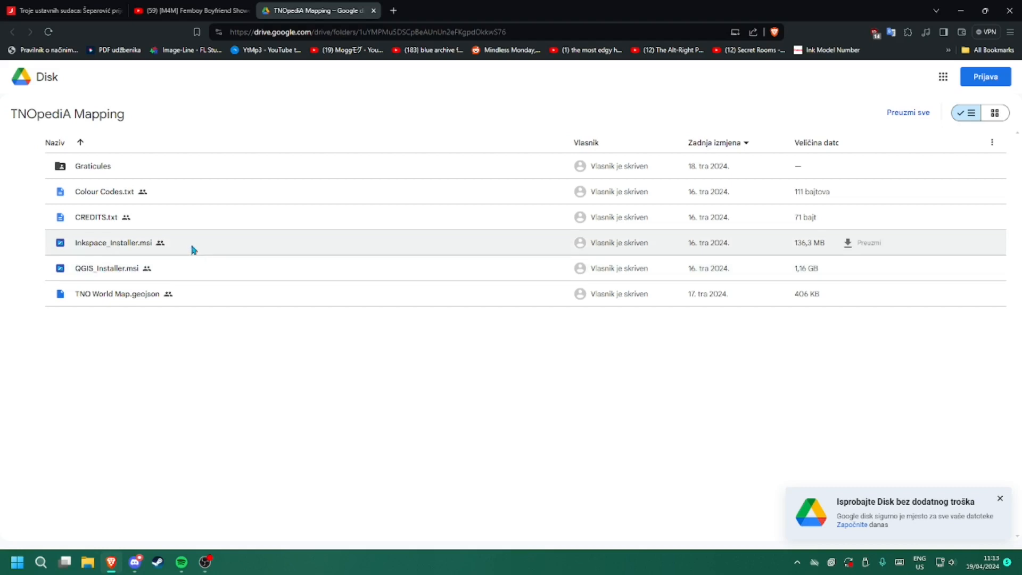
mouse_move(235, 301)
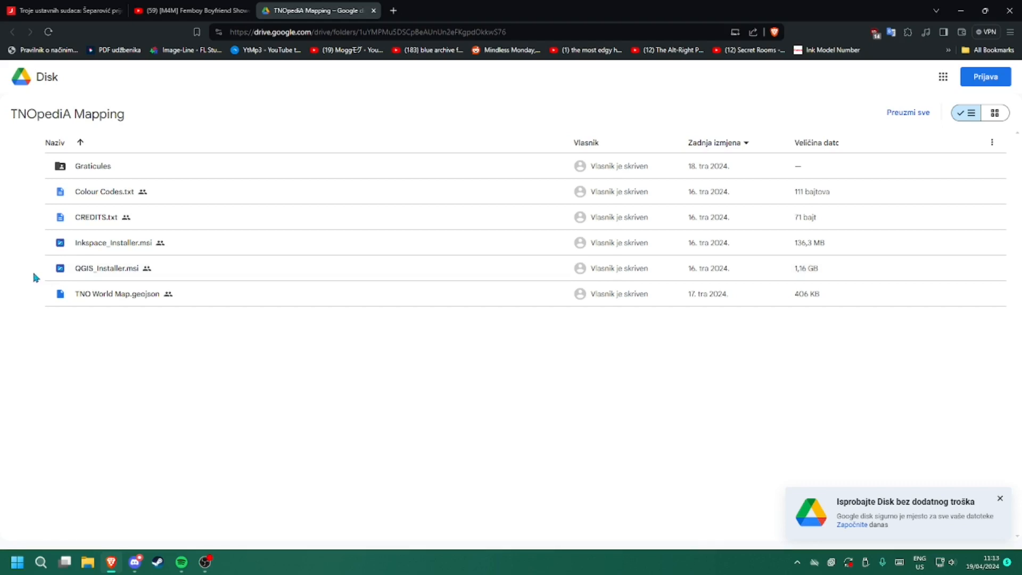
mouse_move(109, 276)
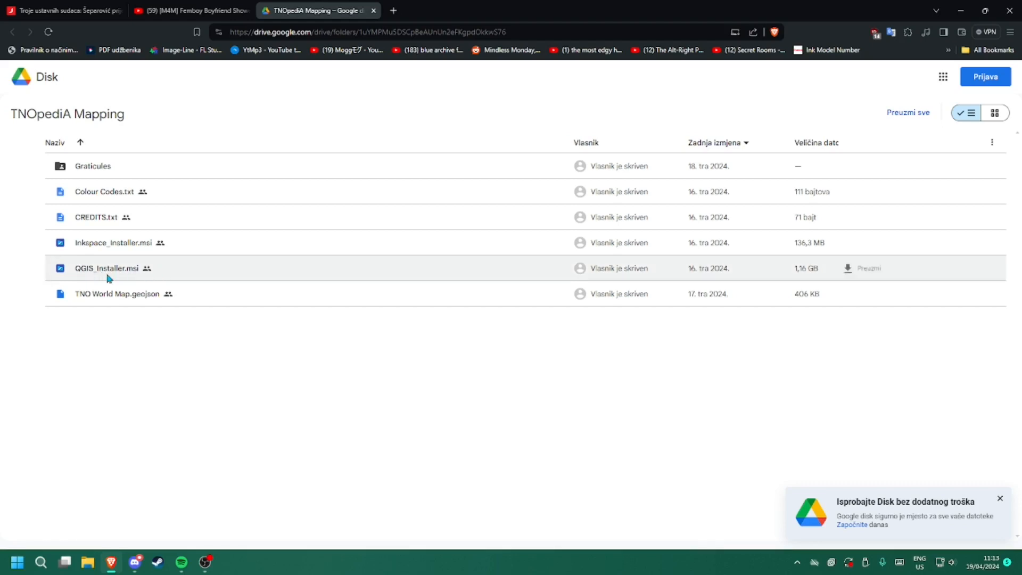
mouse_move(121, 276)
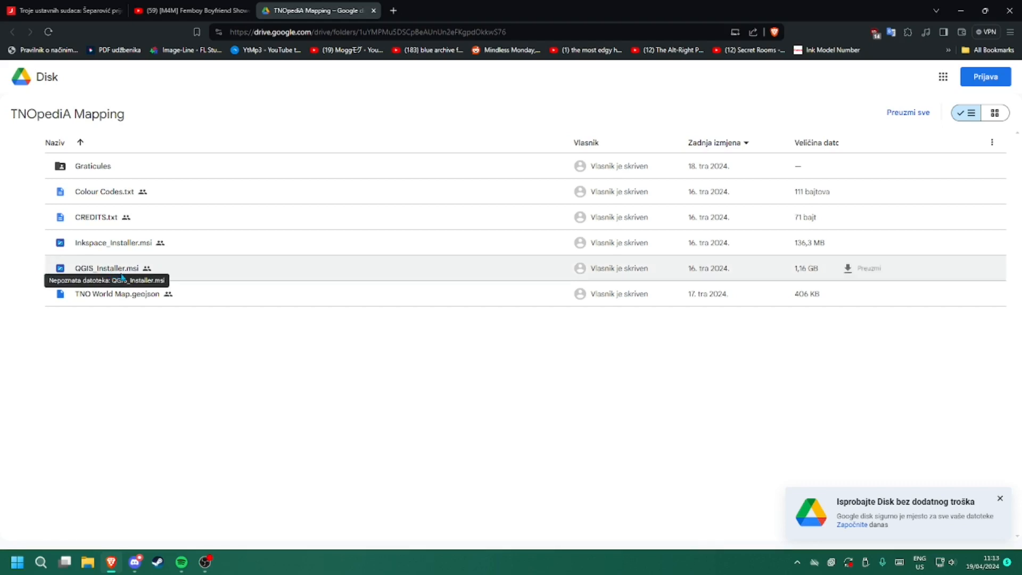
mouse_move(91, 251)
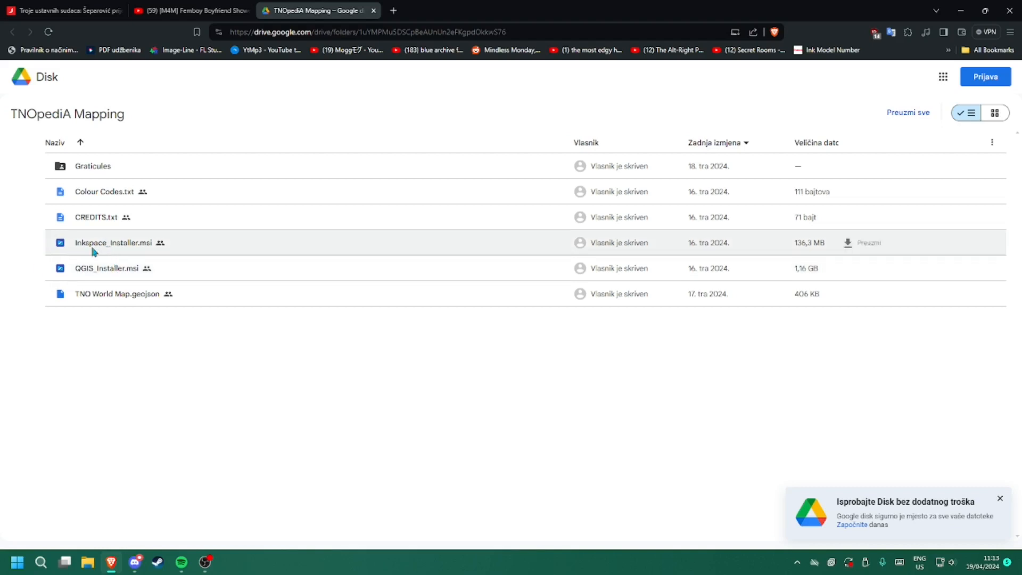
mouse_move(39, 247)
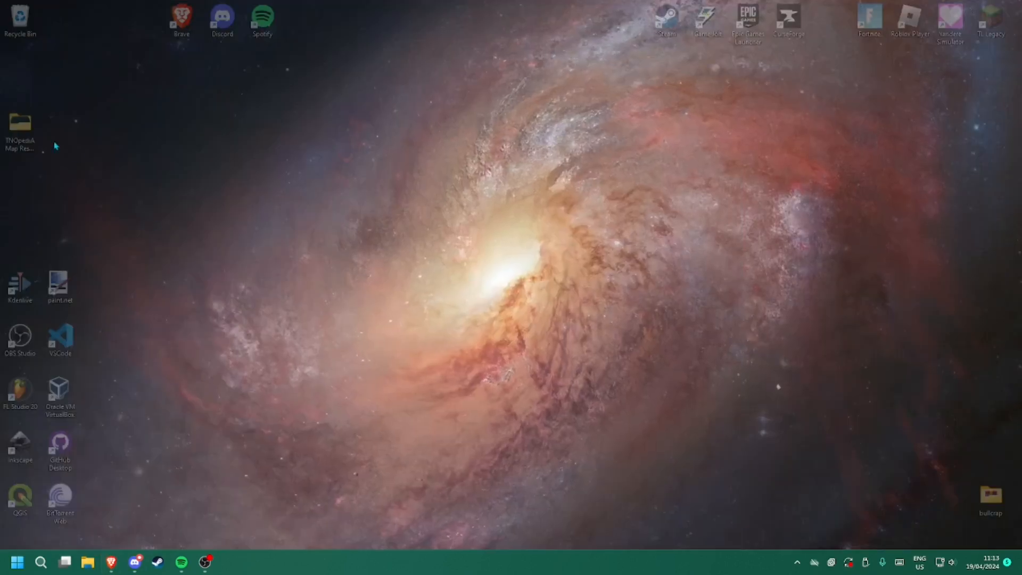
- Open the TNOpediA Map Resources desktop folder, then bring up QGIS from the taskbar
double_click(19, 124)
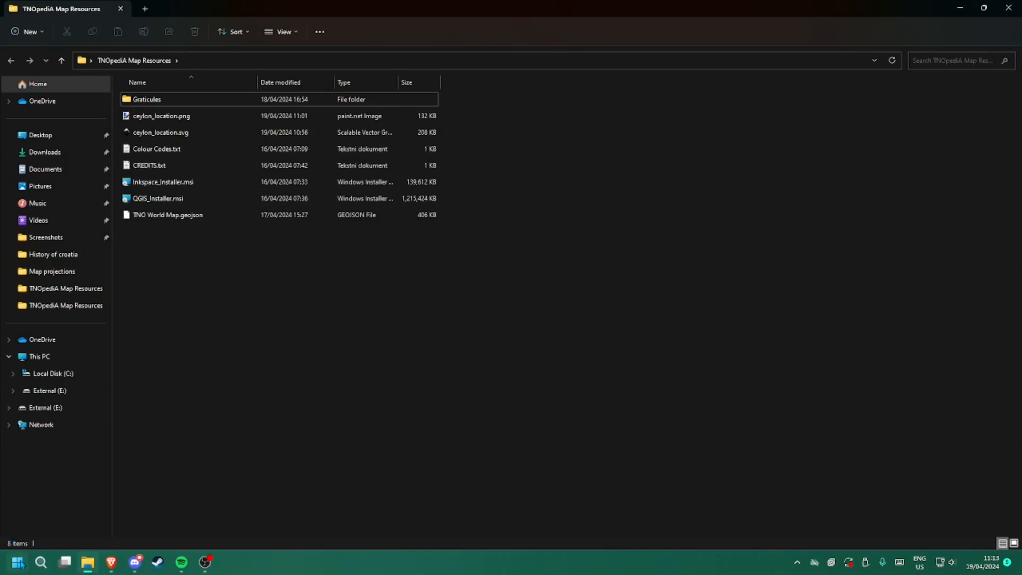
click(17, 561)
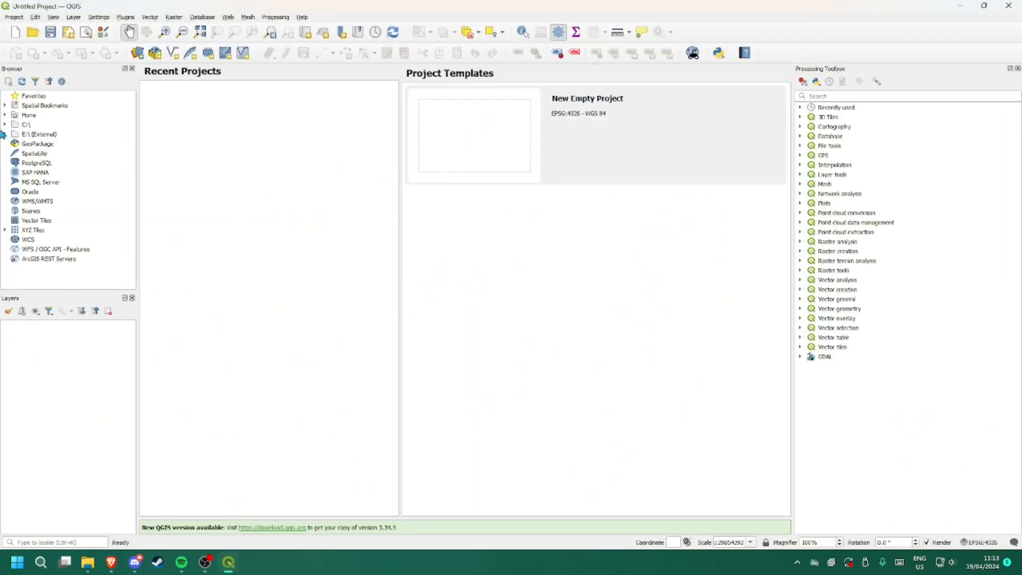
- Browse C:\ > Desktop > TNOpediA Map Resources and add TNO World Map.geojson
click(5, 124)
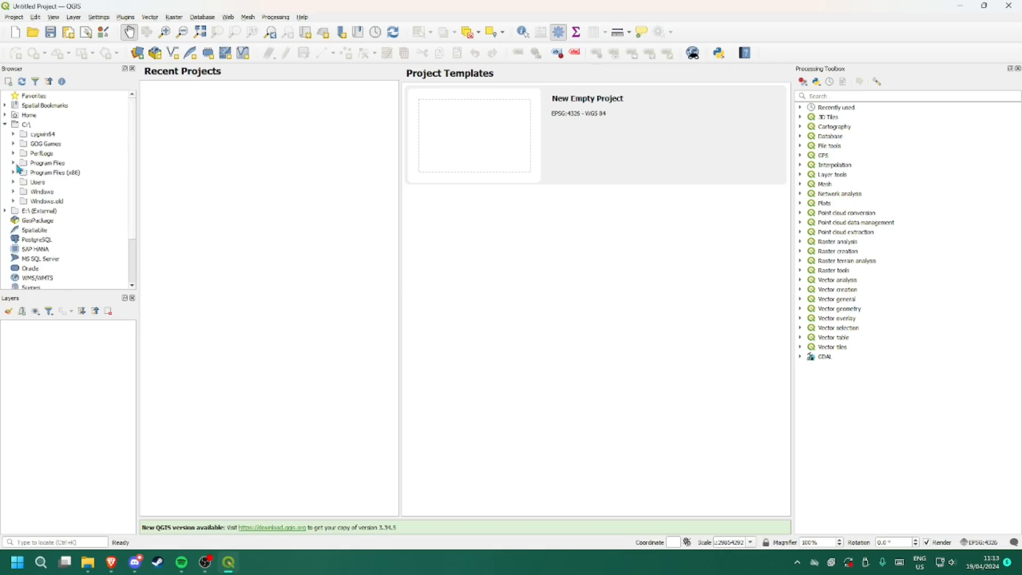
mouse_move(37, 174)
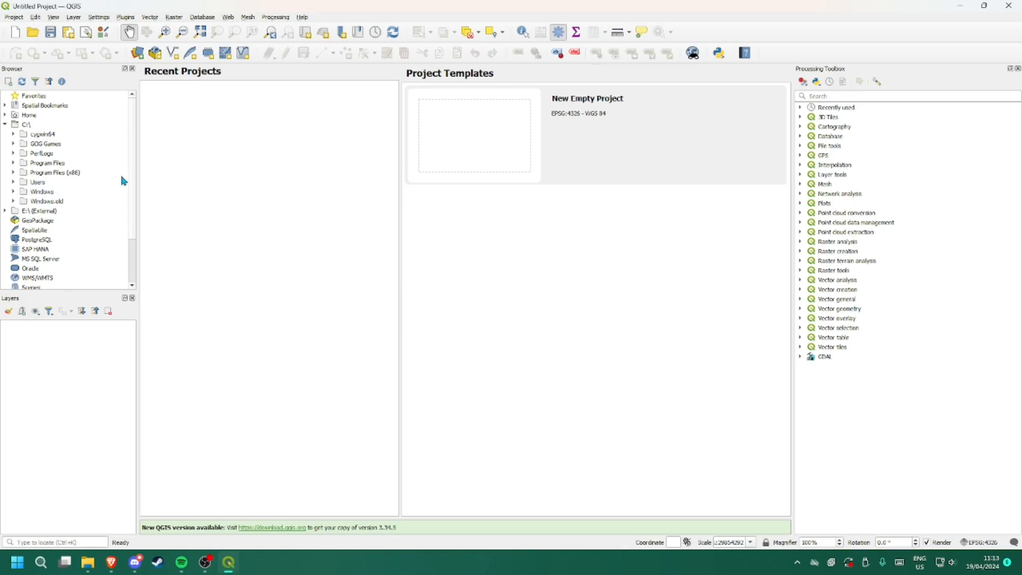
mouse_move(13, 189)
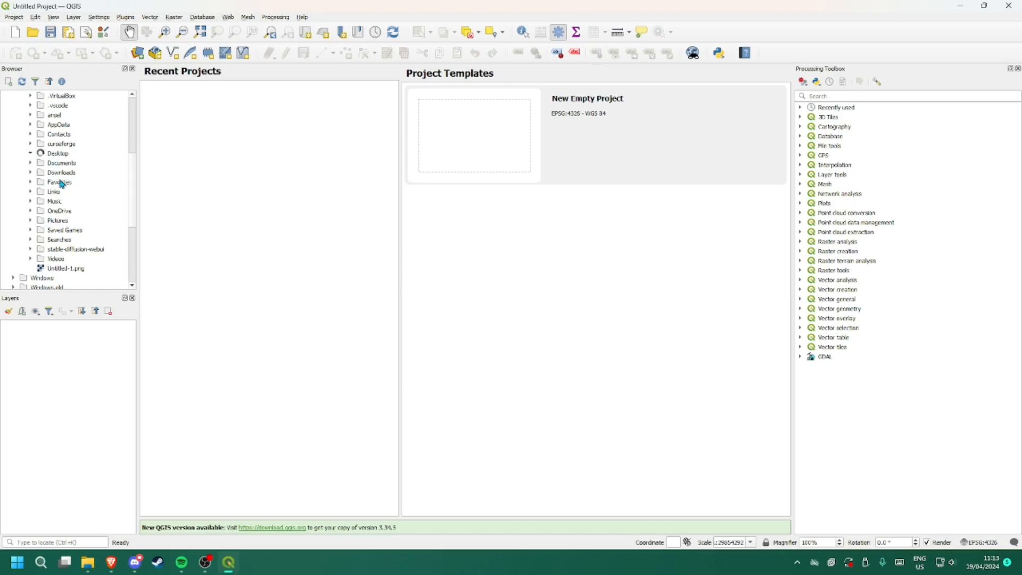
click(29, 152)
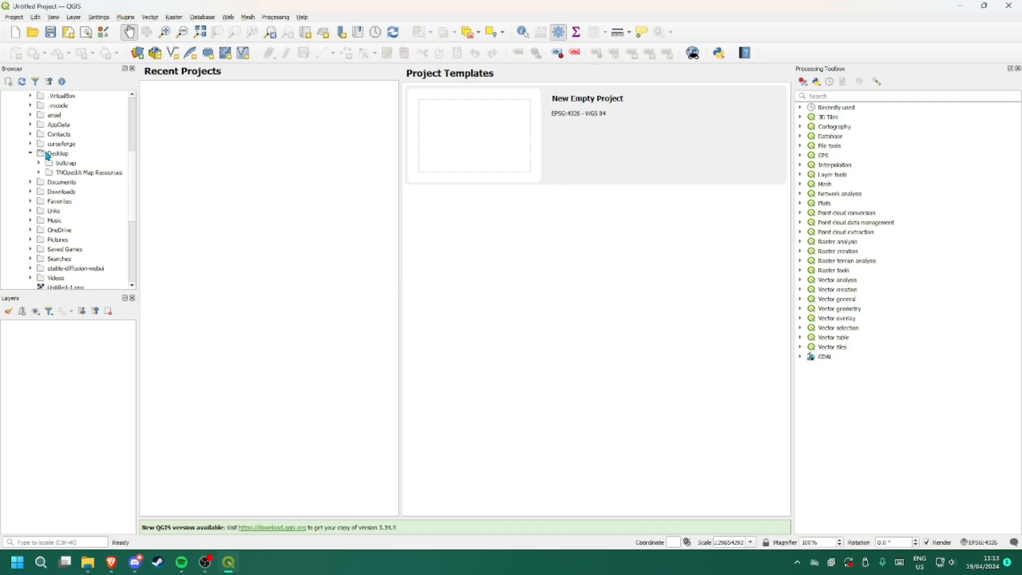
click(38, 172)
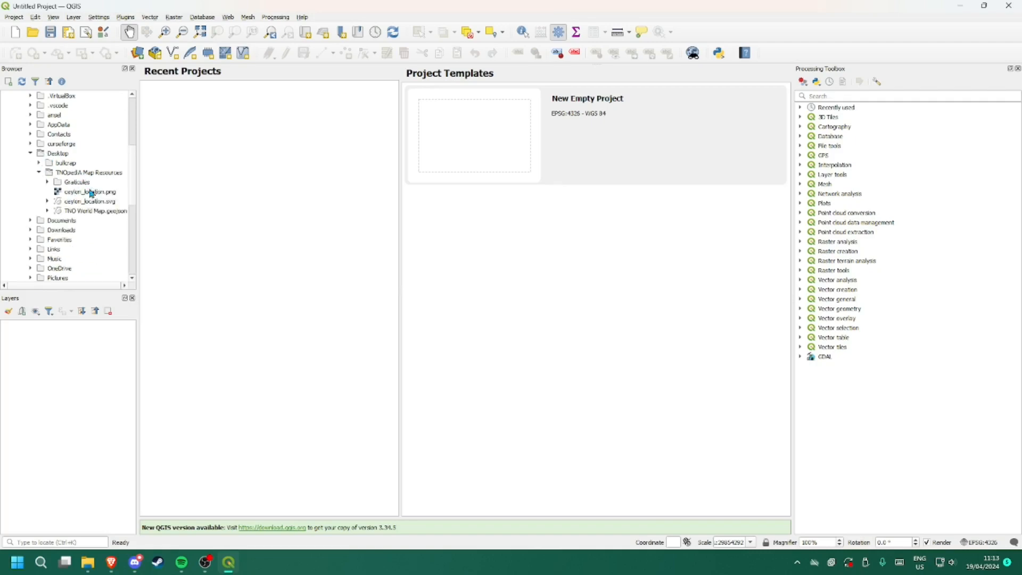
mouse_move(91, 212)
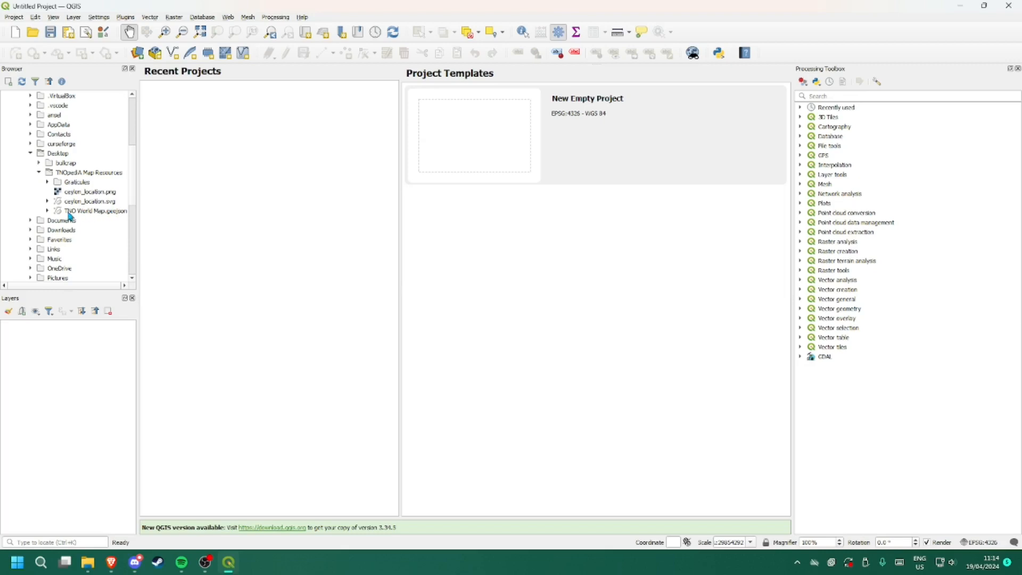
click(95, 210)
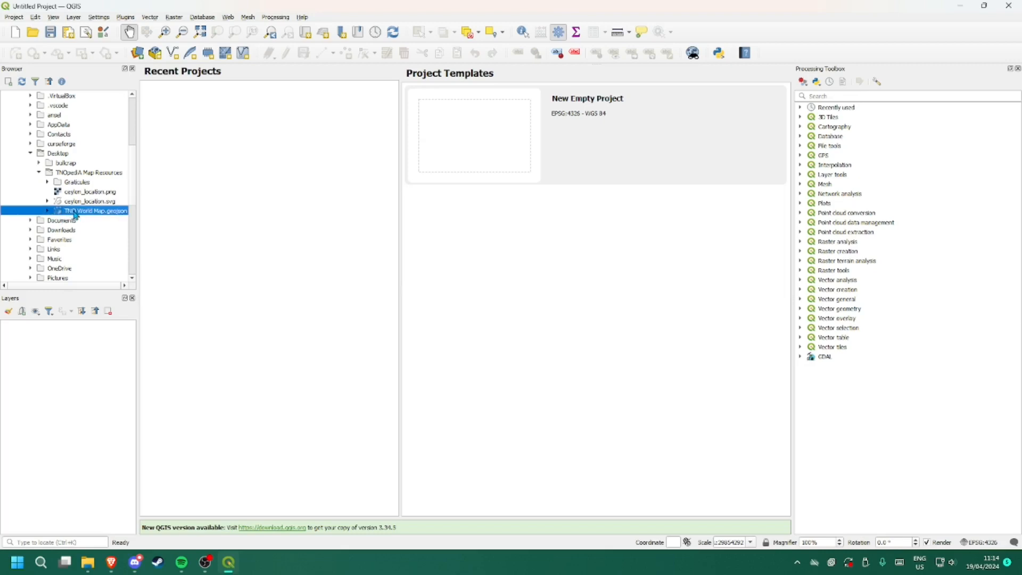
double_click(94, 211)
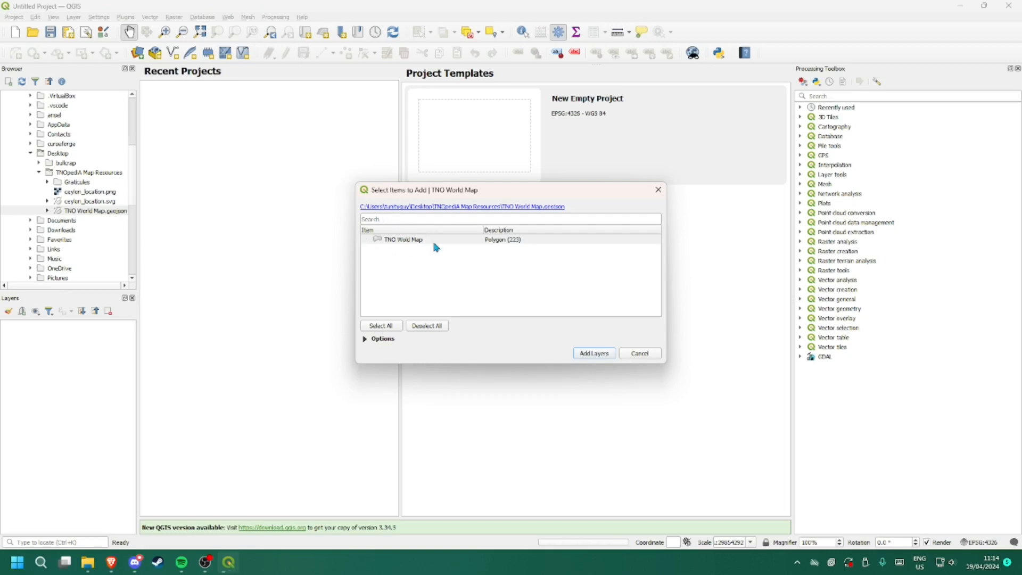
- Confirm adding the TNO World Map polygon layer to the project
click(592, 354)
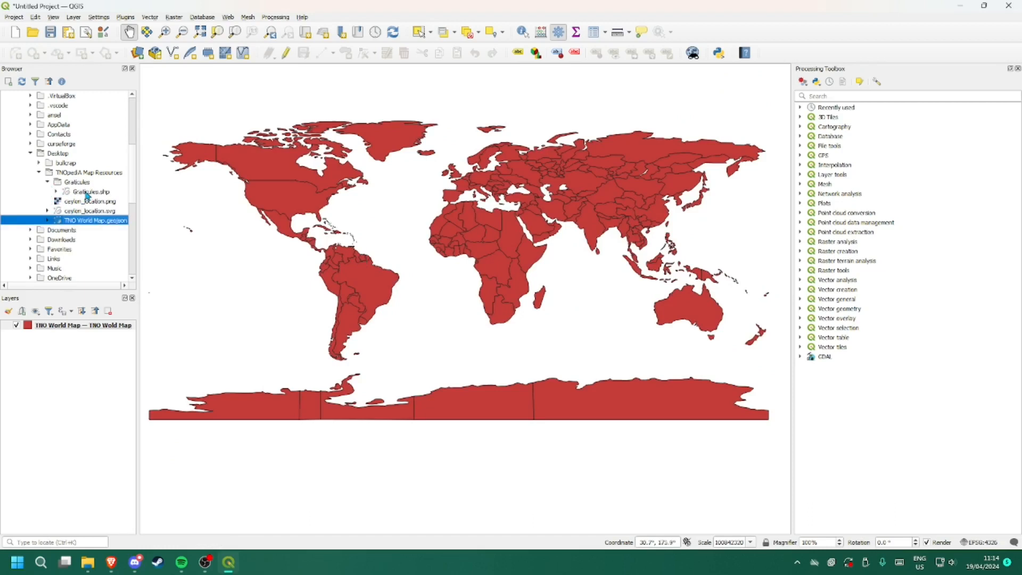
mouse_move(90, 191)
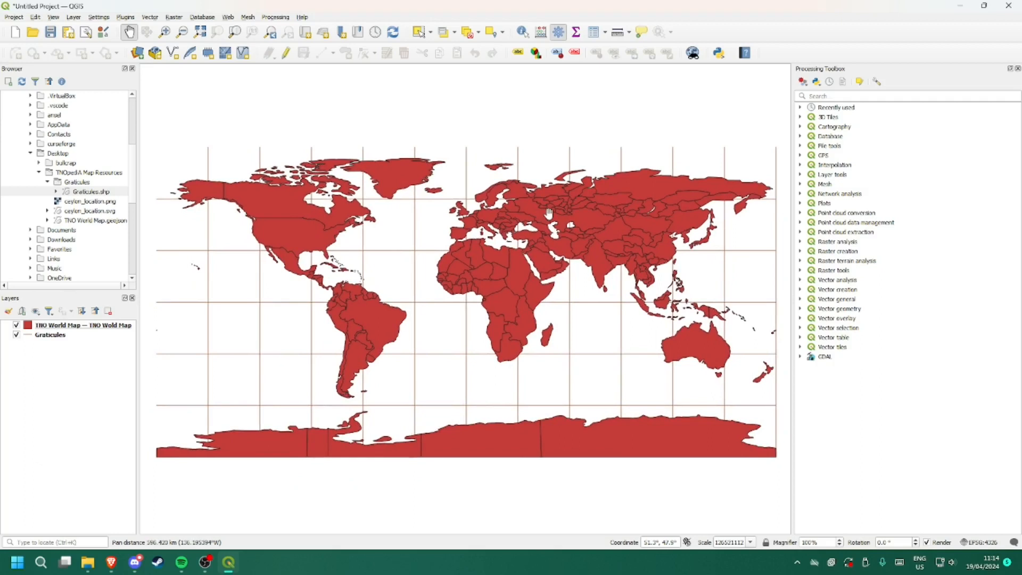
mouse_move(988, 496)
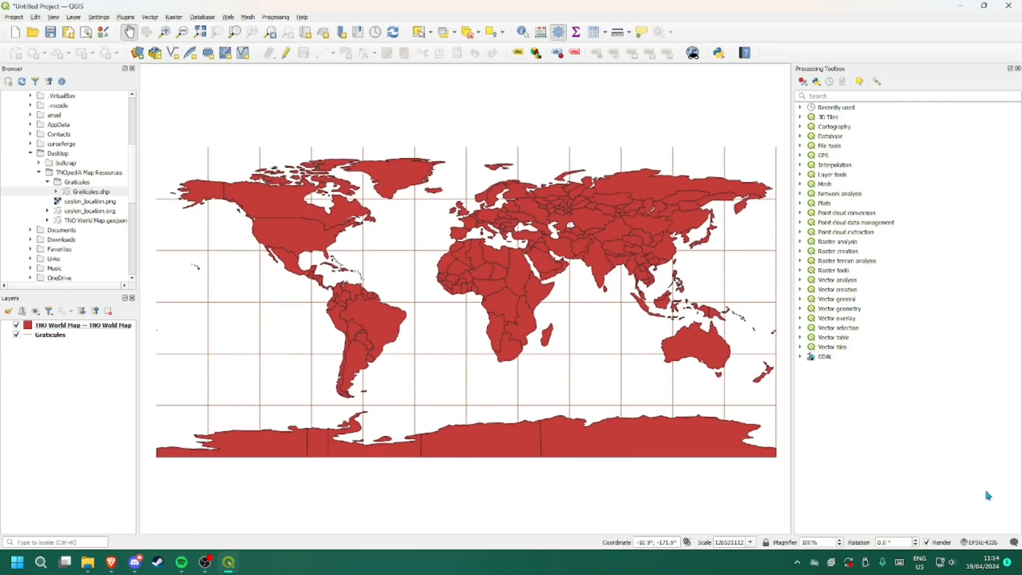
- Bring up the User Defined CRS options and move the Ceylon projection dialog aside
click(98, 16)
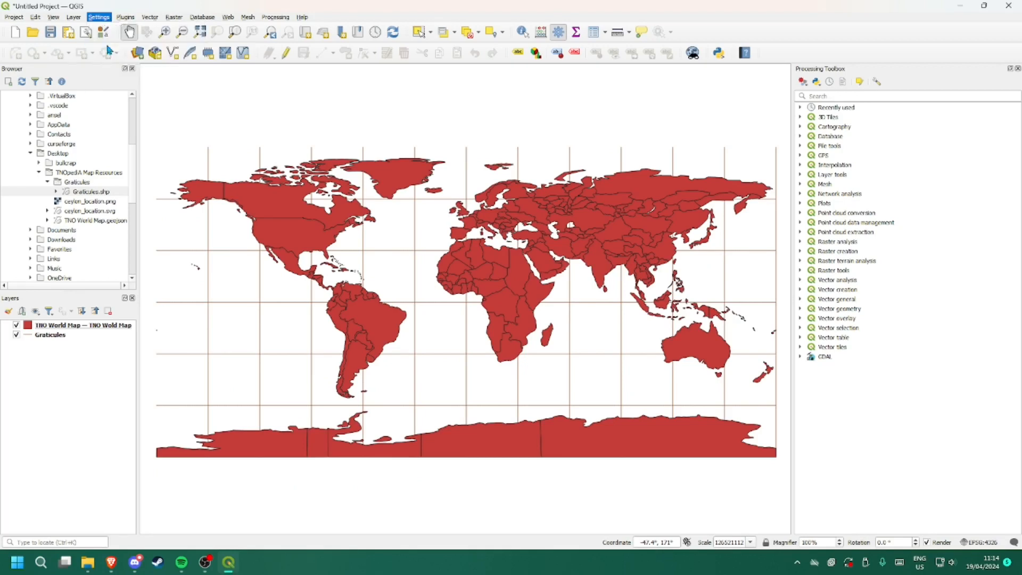
click(98, 17)
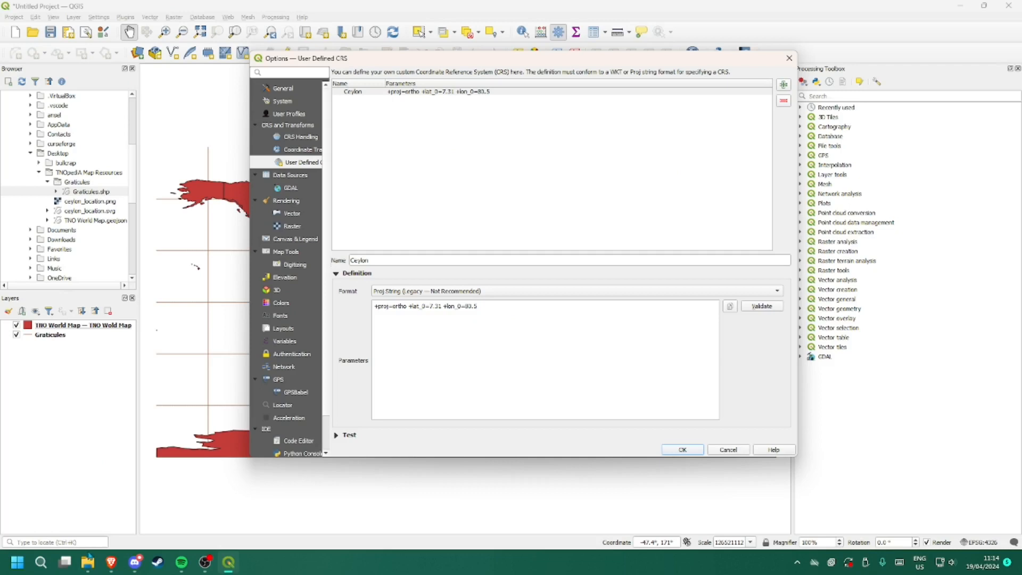
click(457, 307)
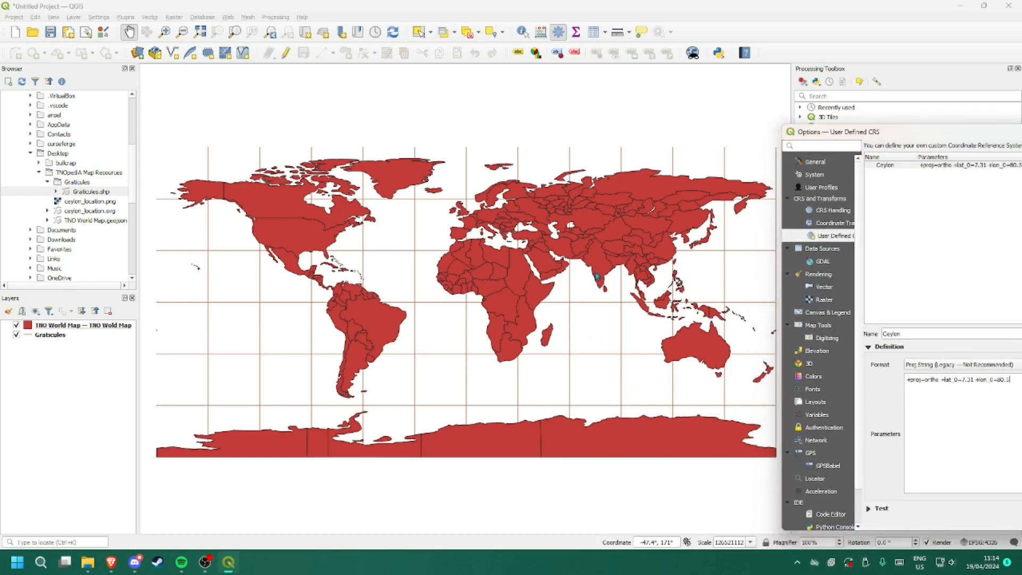
mouse_move(619, 262)
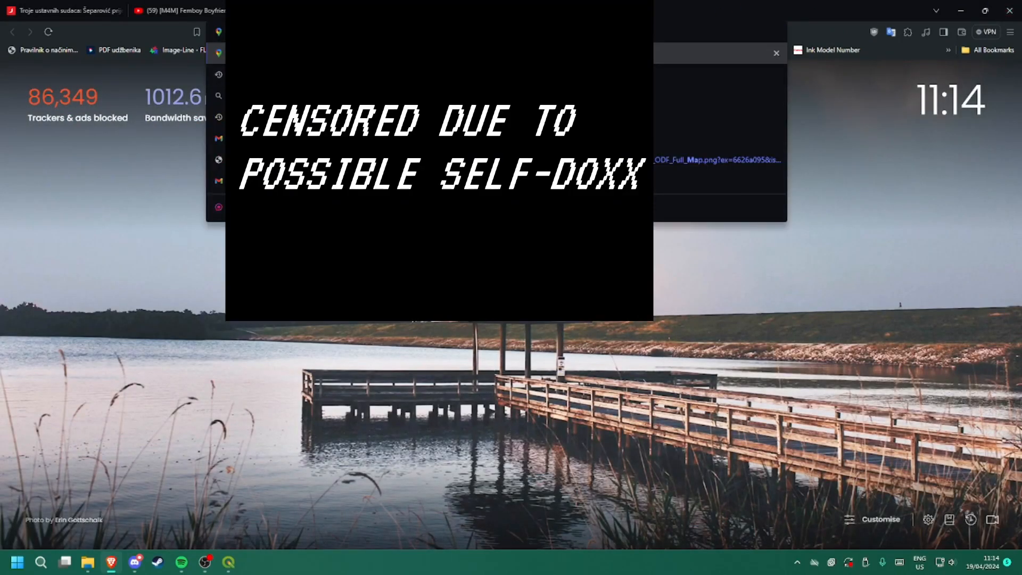
- Locate Nepal in Google Maps and copy the coordinates of a point inside it
click(443, 11)
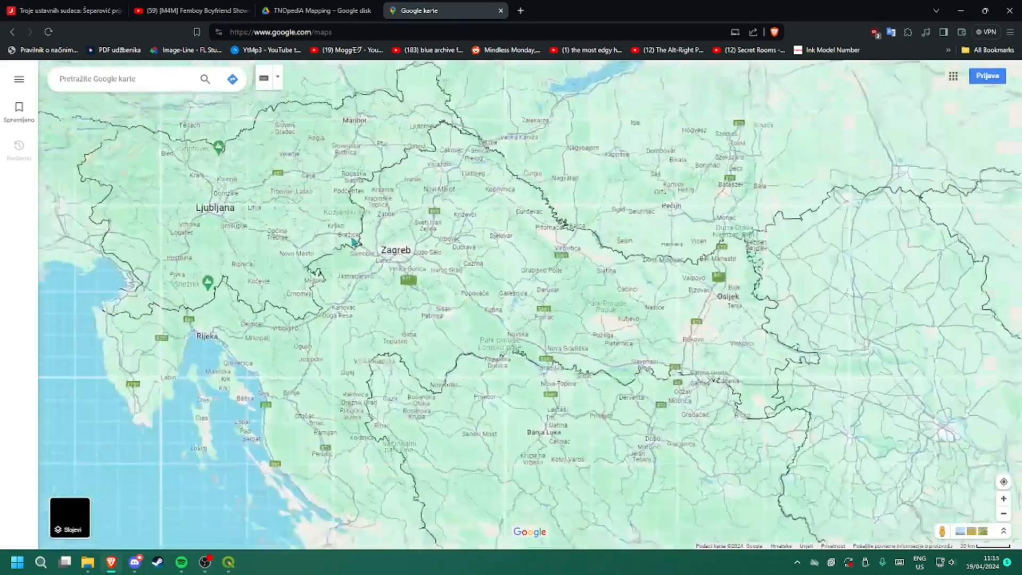
scroll(down, 3)
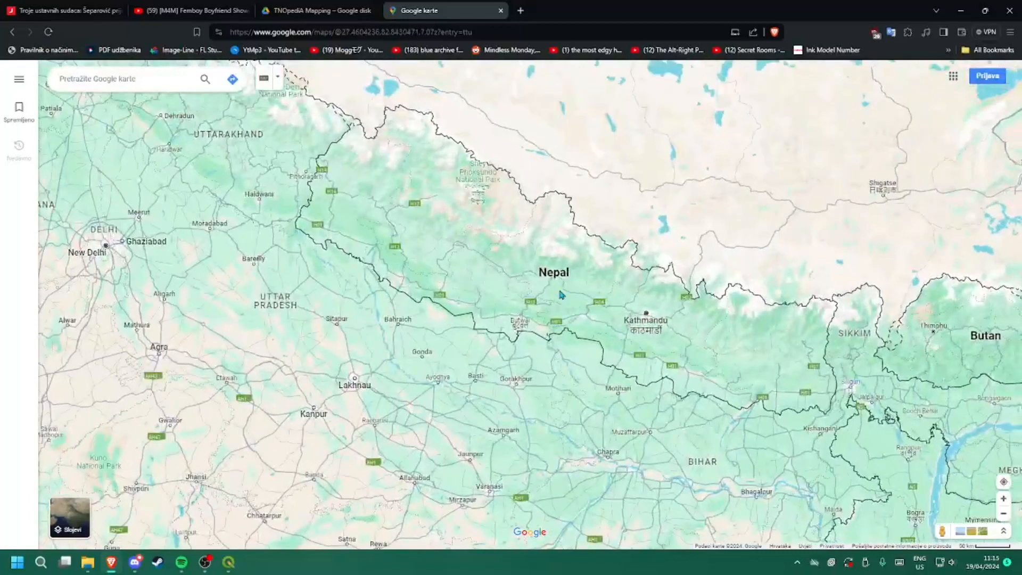
right_click(560, 294)
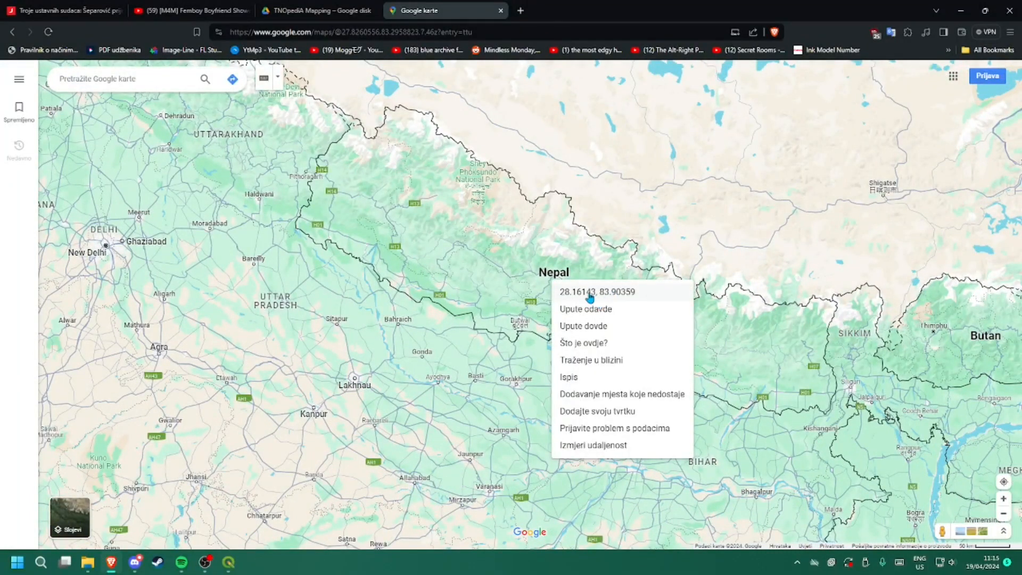
click(596, 291)
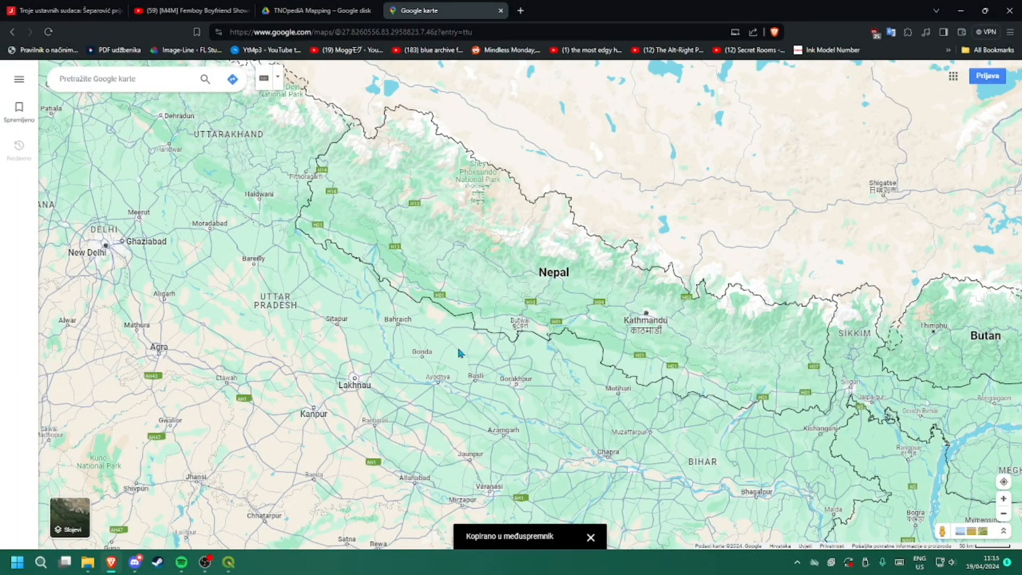
right_click(551, 252)
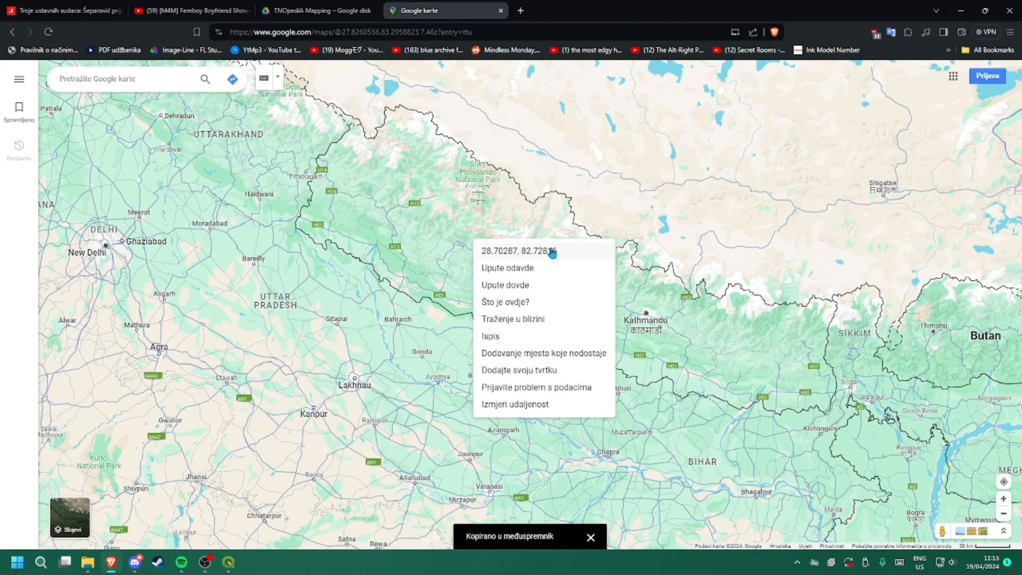
mouse_move(503, 255)
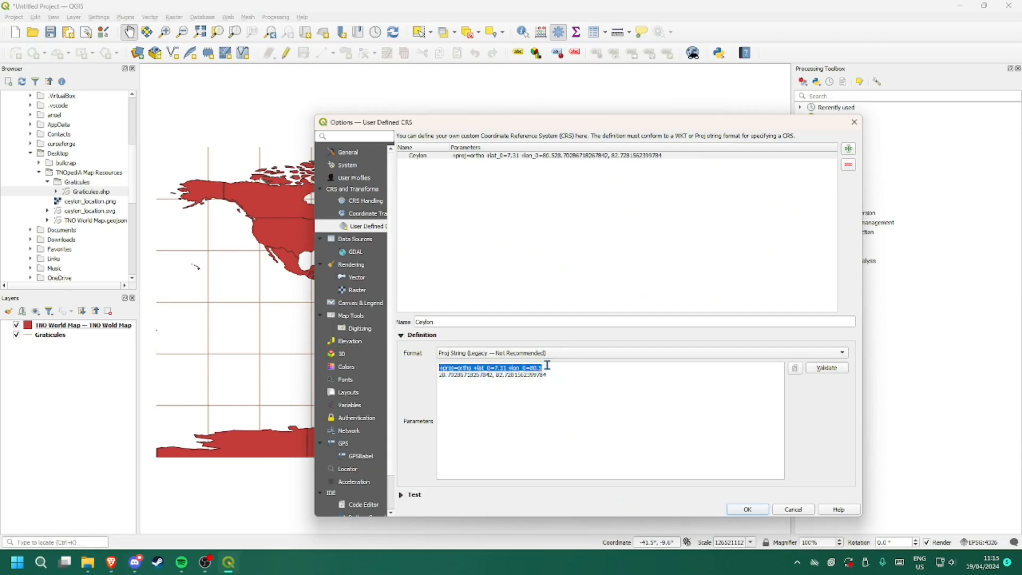
- Edit the custom CRS to +lat_0=28.7 and +lon_0=82.7 and rename it Nepal
click(483, 374)
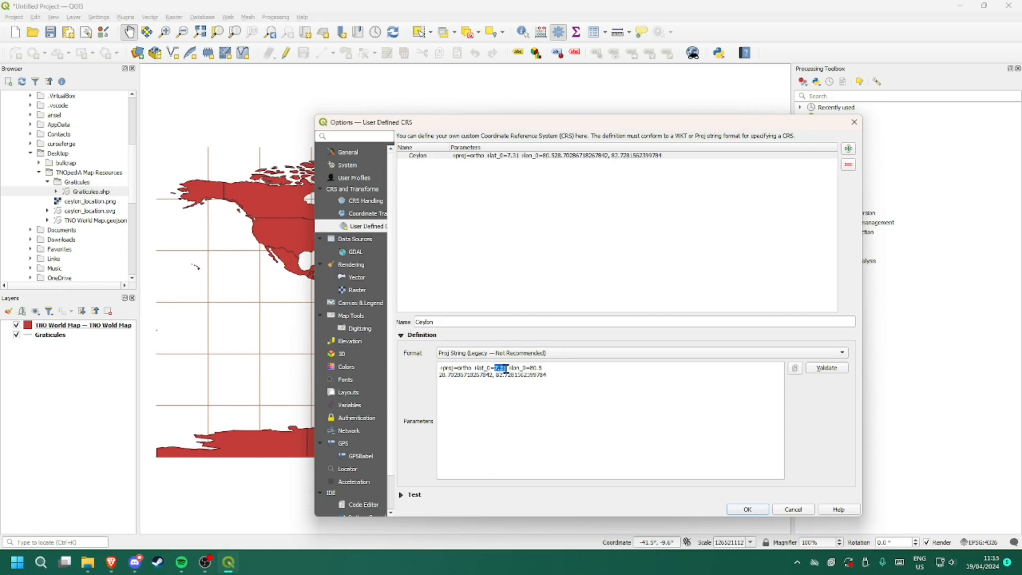
text(28.7)
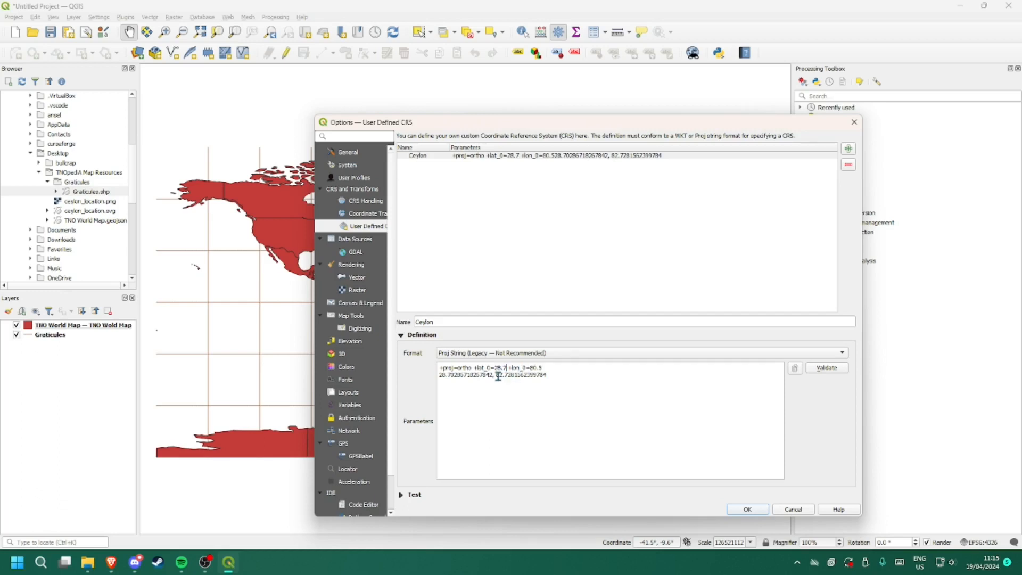
double_click(502, 375)
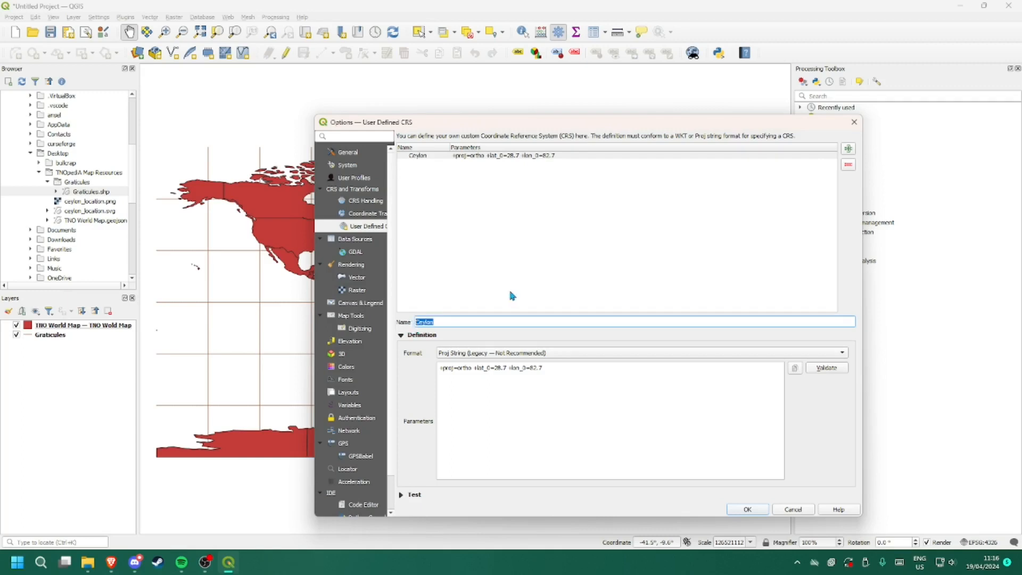
text(Ne)
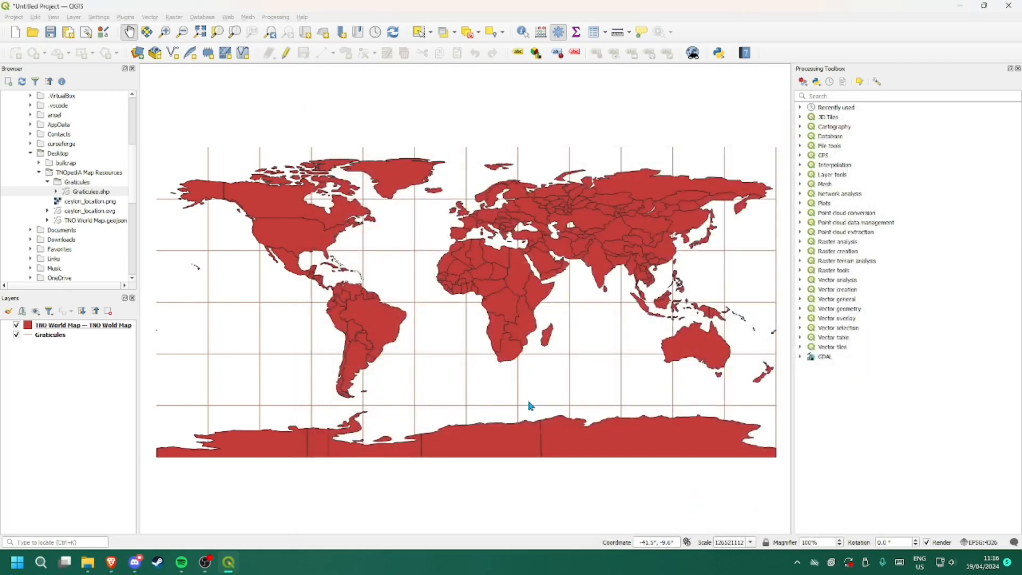
mouse_move(982, 542)
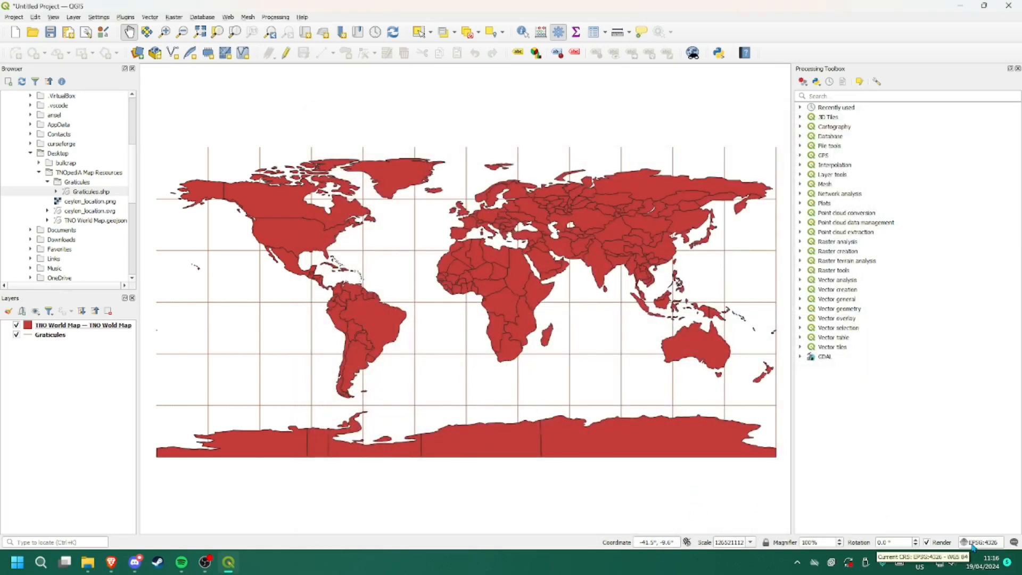
- Switch the project CRS to the Nepal orthographic projection and recentre the globe view
click(982, 542)
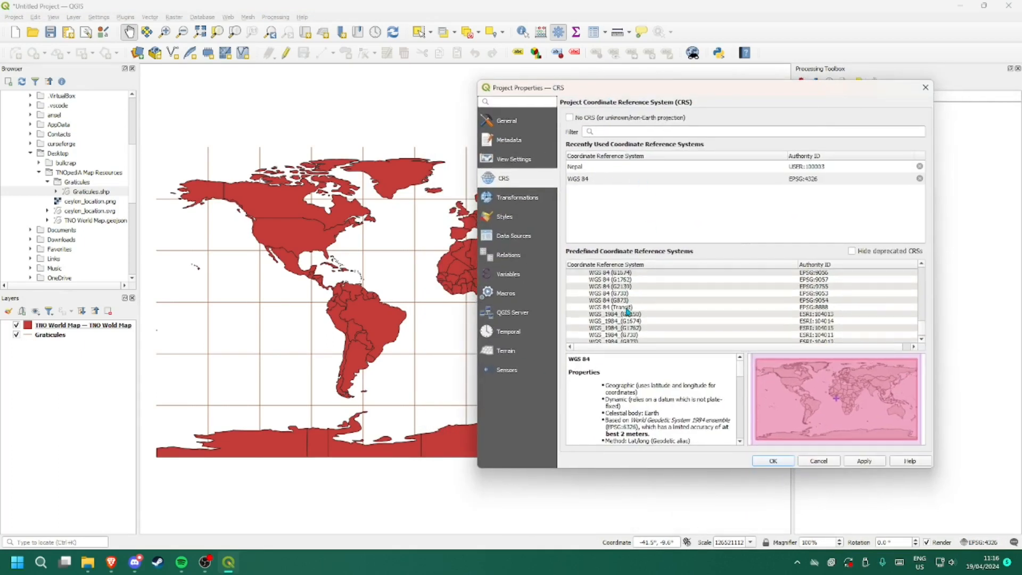
scroll(down, 3)
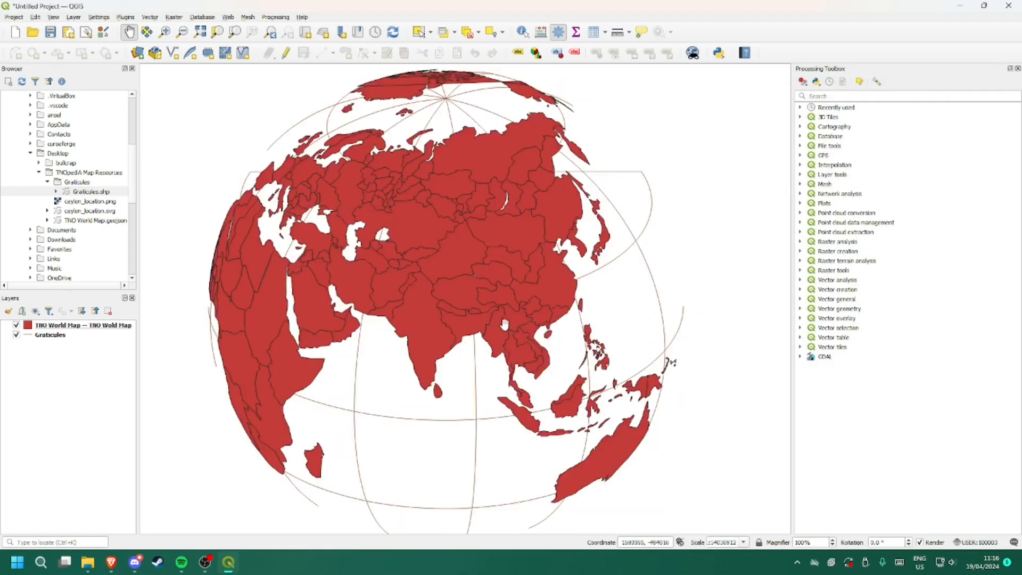
drag(505, 324, 479, 355)
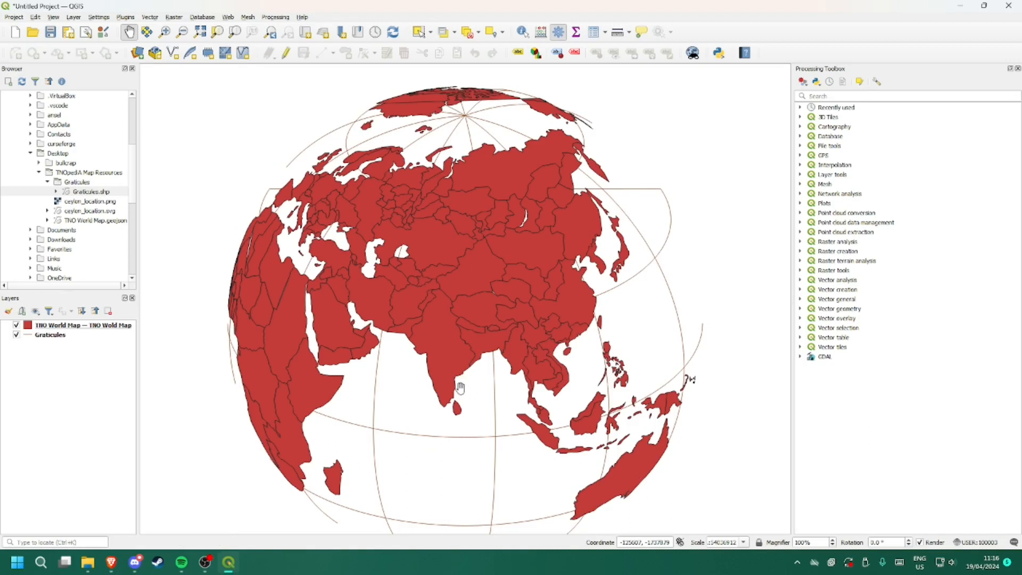
drag(460, 388, 460, 346)
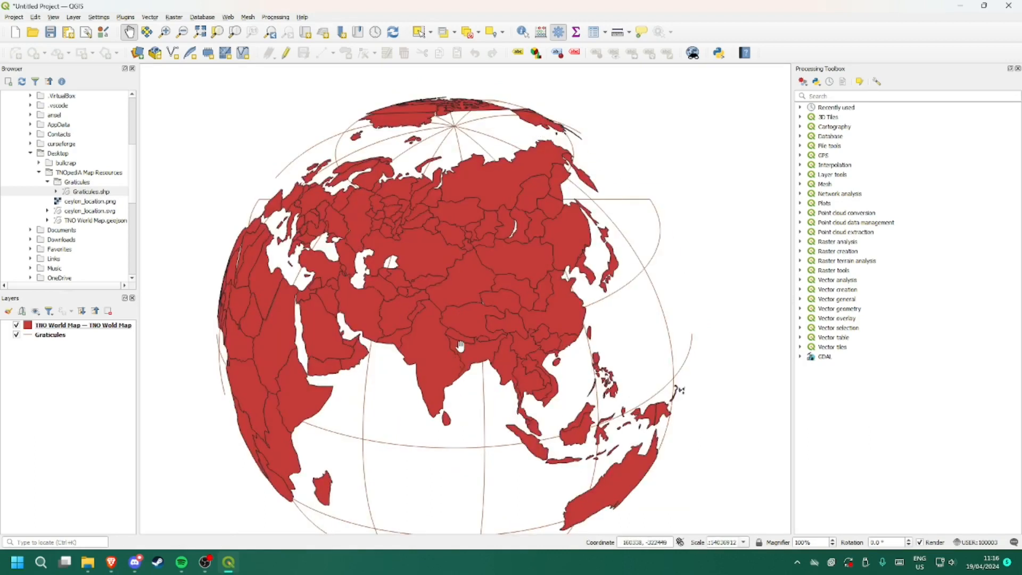
scroll(down, 3)
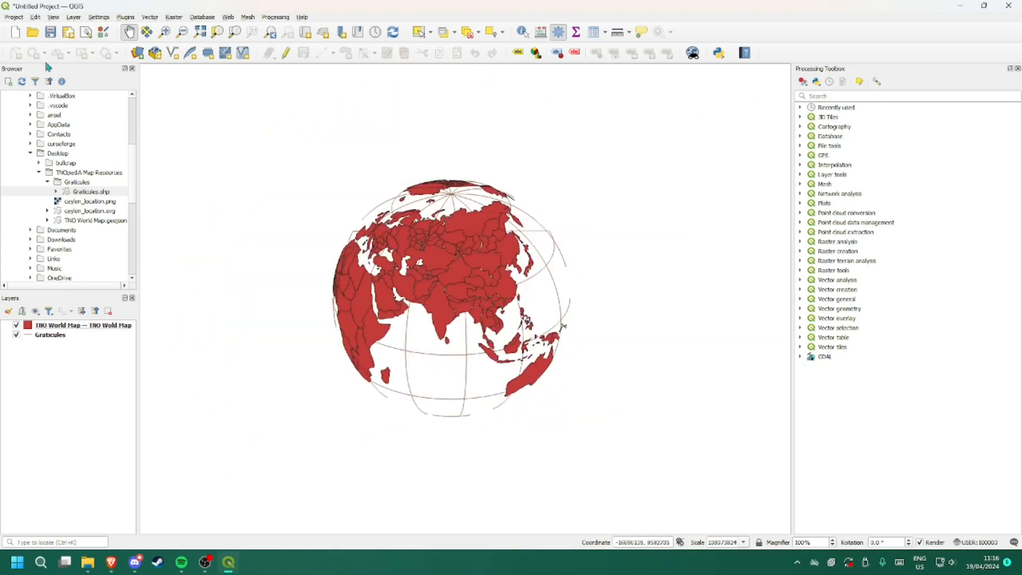
- Create a new print layout titled Nepal_location
click(13, 16)
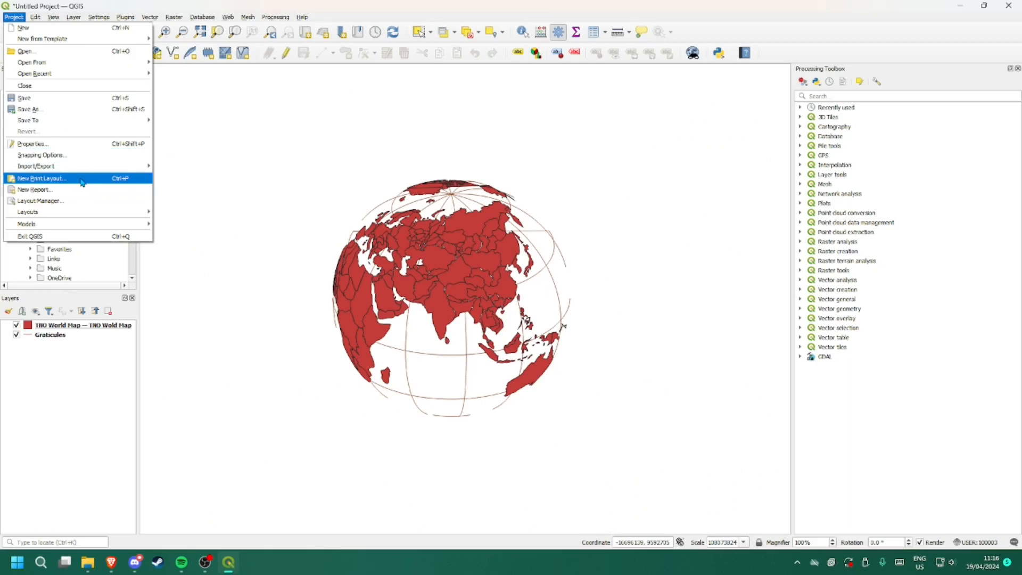
click(41, 178)
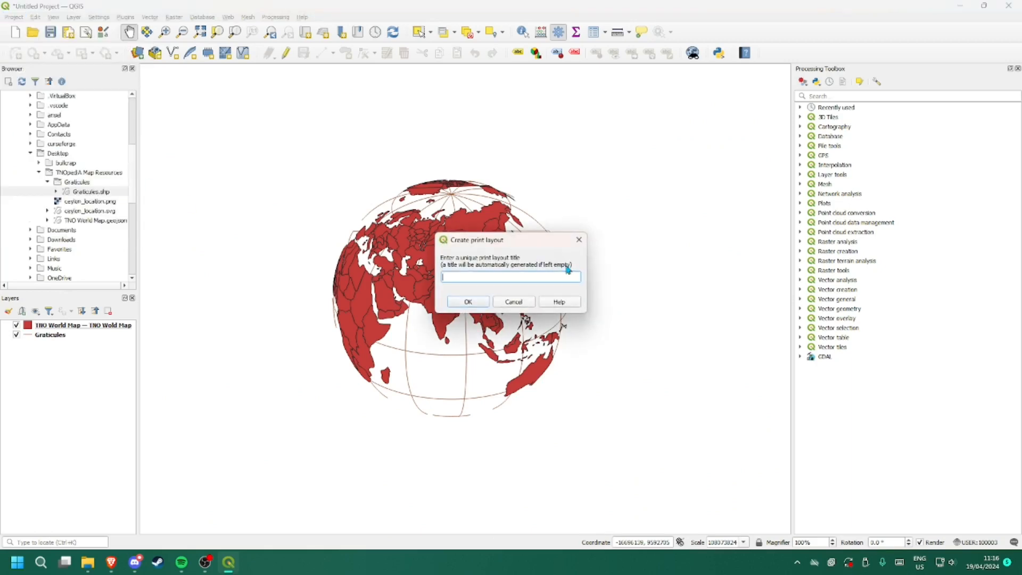
text(Nepal_location)
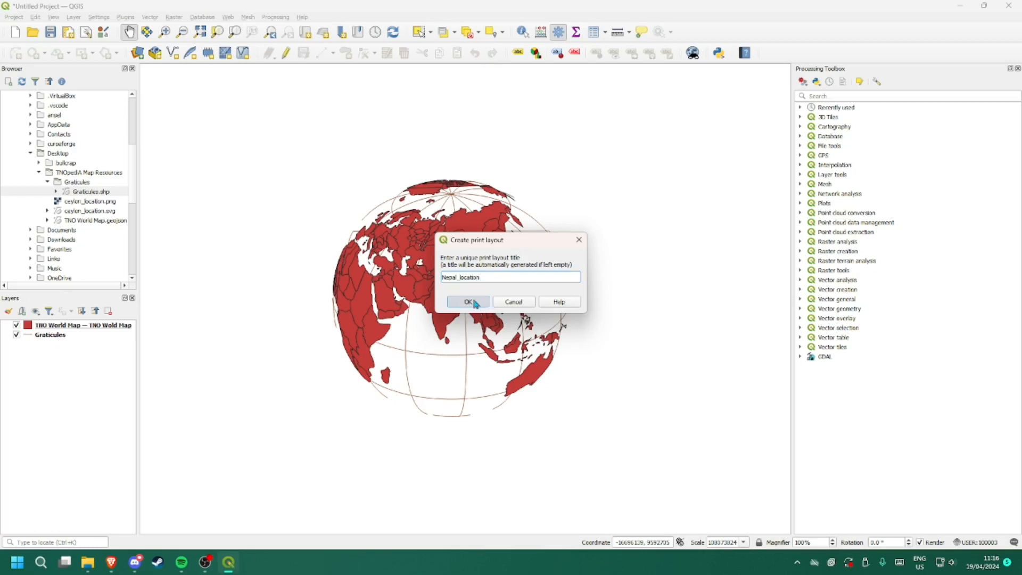
click(467, 301)
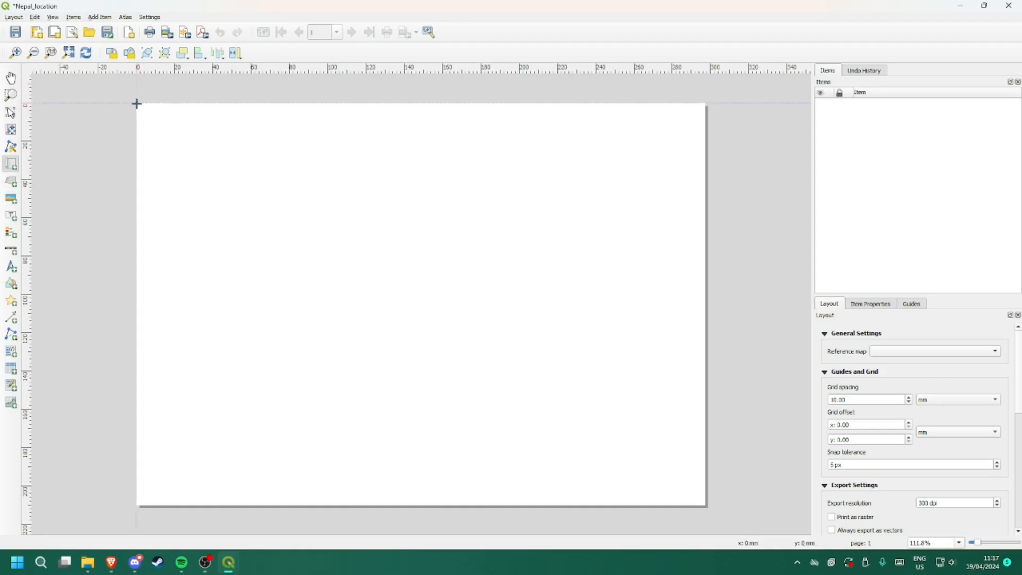
- Draw a map frame covering the whole page, then open the Layout menu
drag(136, 103, 687, 507)
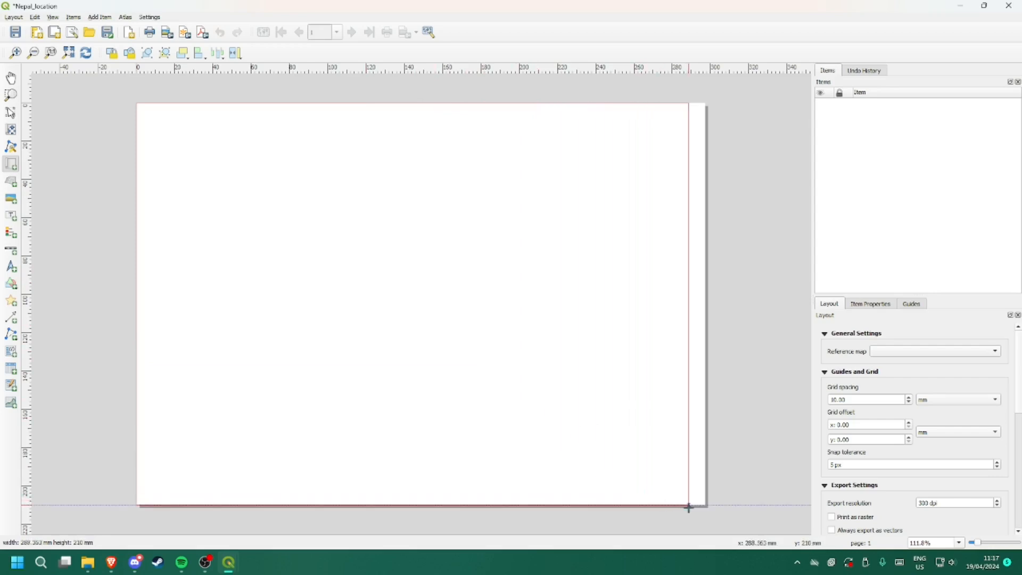
drag(137, 101, 702, 504)
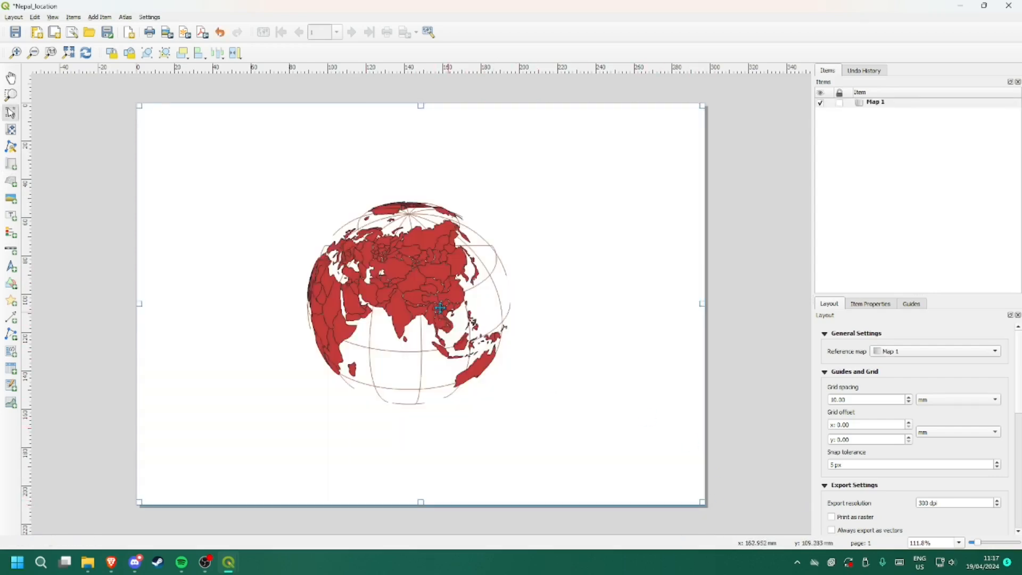
mouse_move(401, 249)
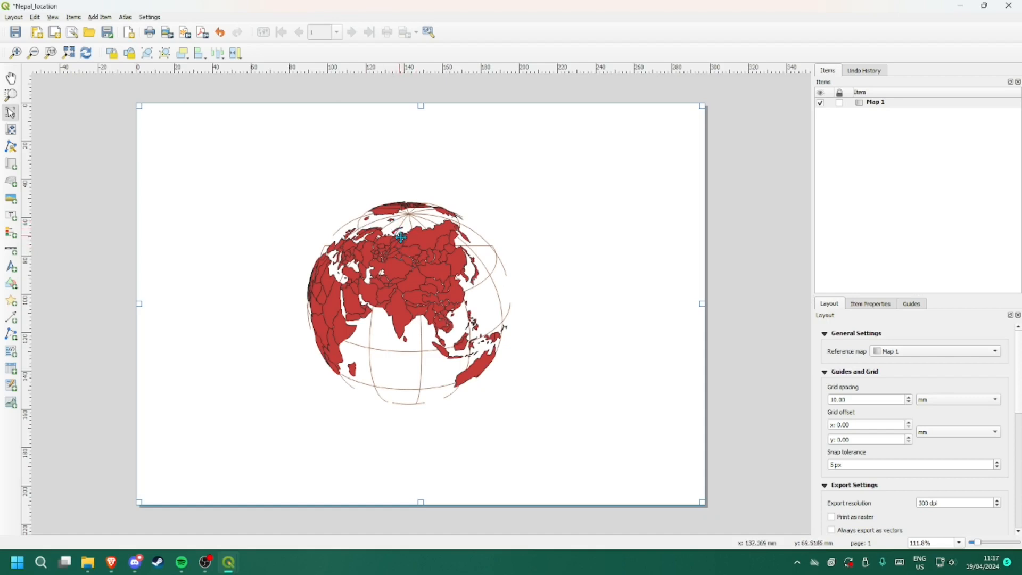
mouse_move(422, 265)
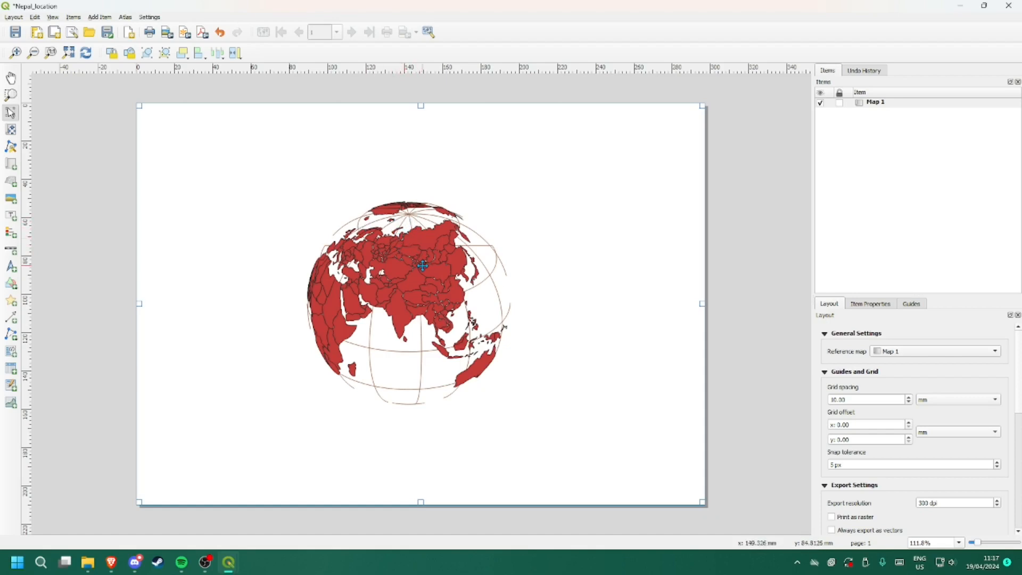
mouse_move(73, 113)
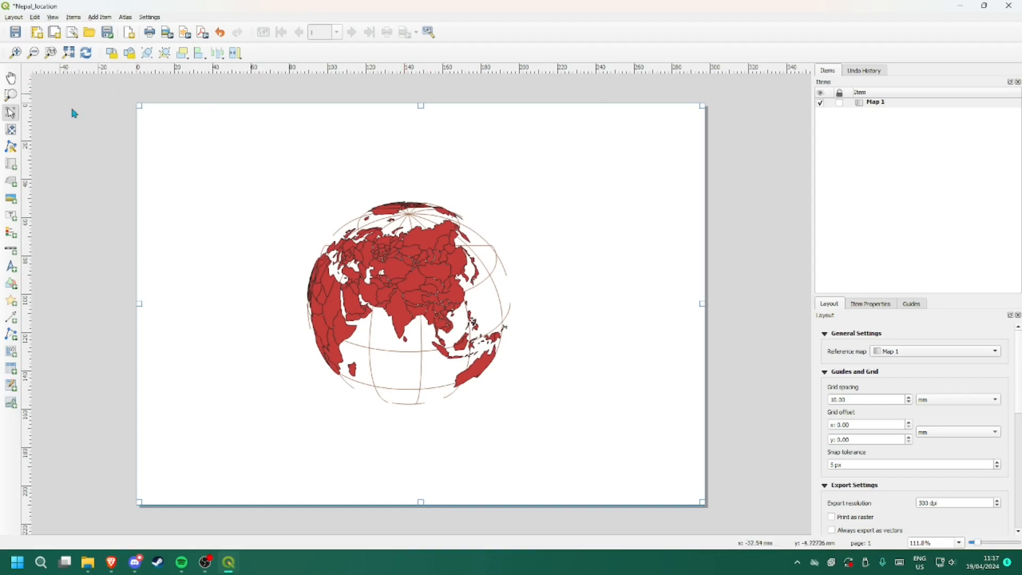
click(13, 17)
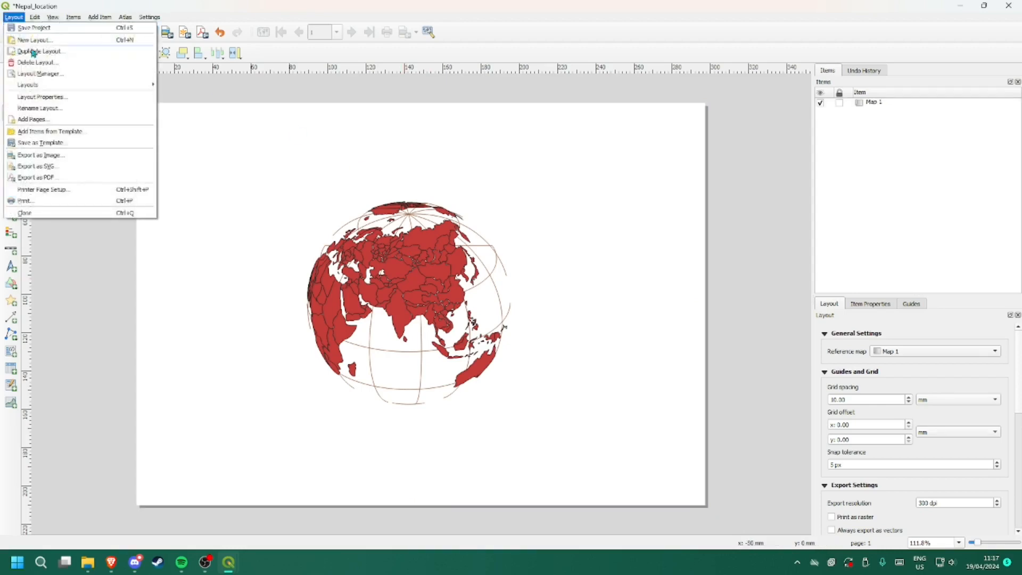
mouse_move(35, 166)
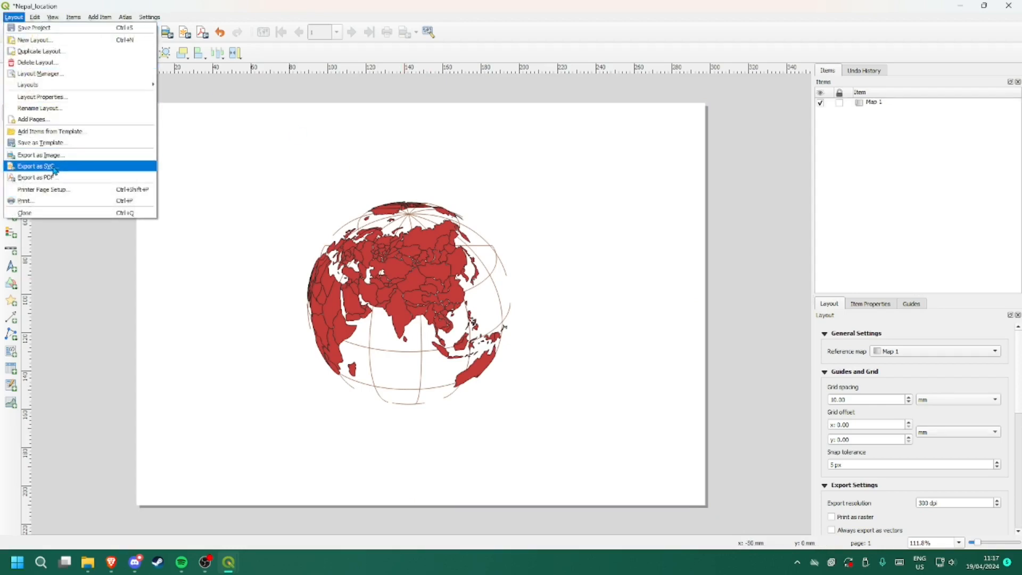
- Save an SVG export of the globe layout named Nepal_location.svg
click(40, 165)
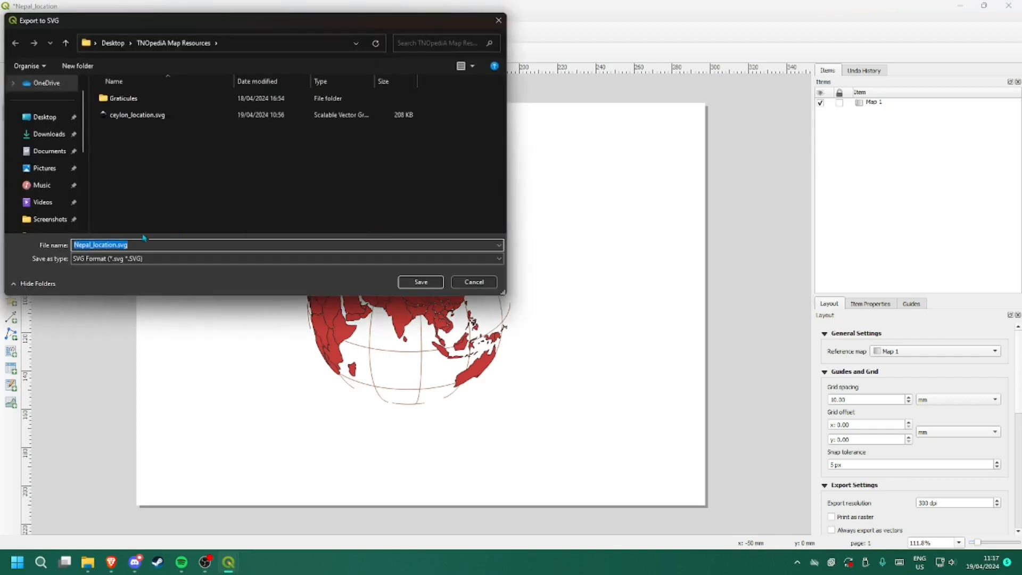
mouse_move(130, 166)
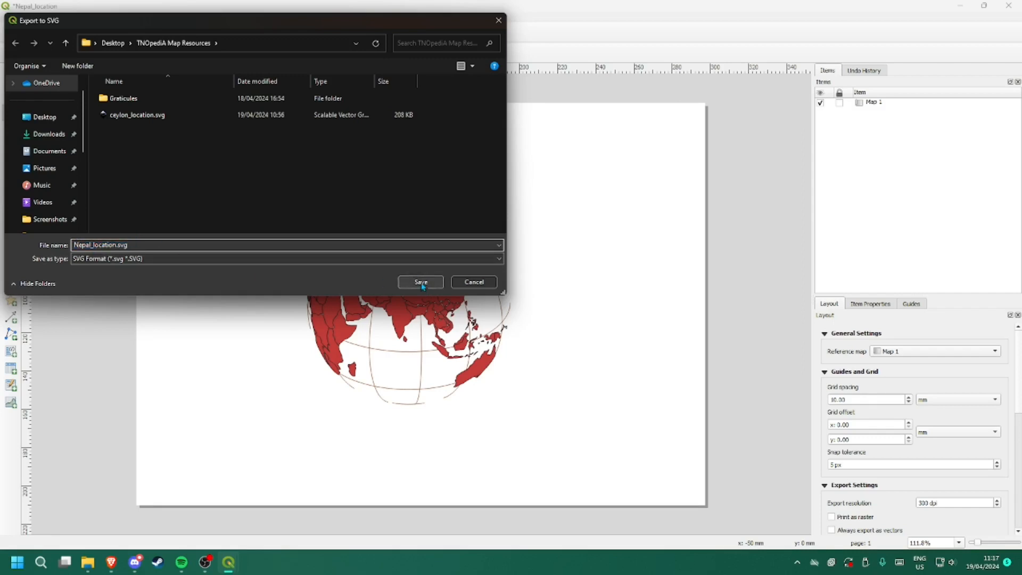
click(420, 281)
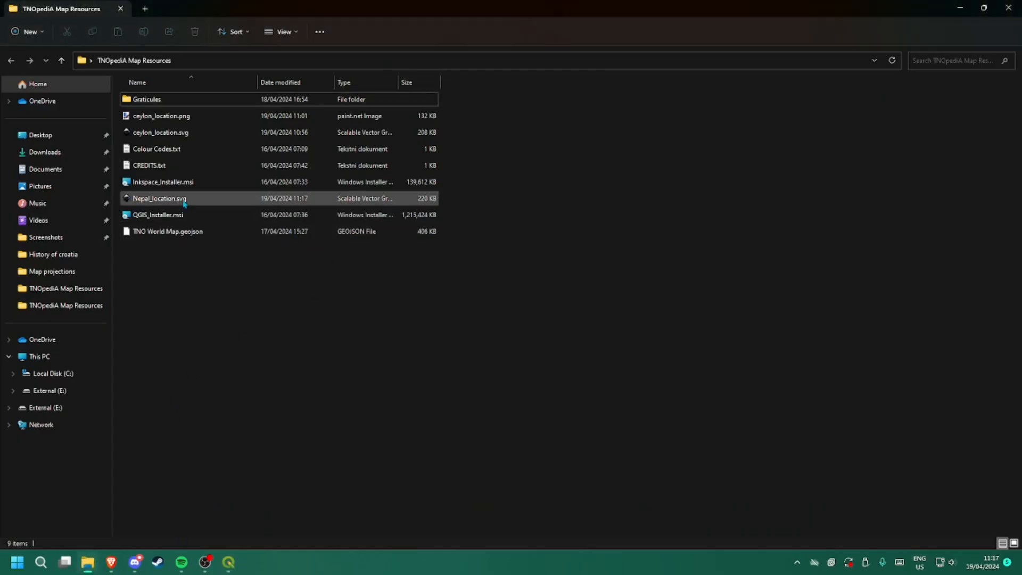
- Open Nepal_location.svg from File Explorer in Inkscape
click(159, 198)
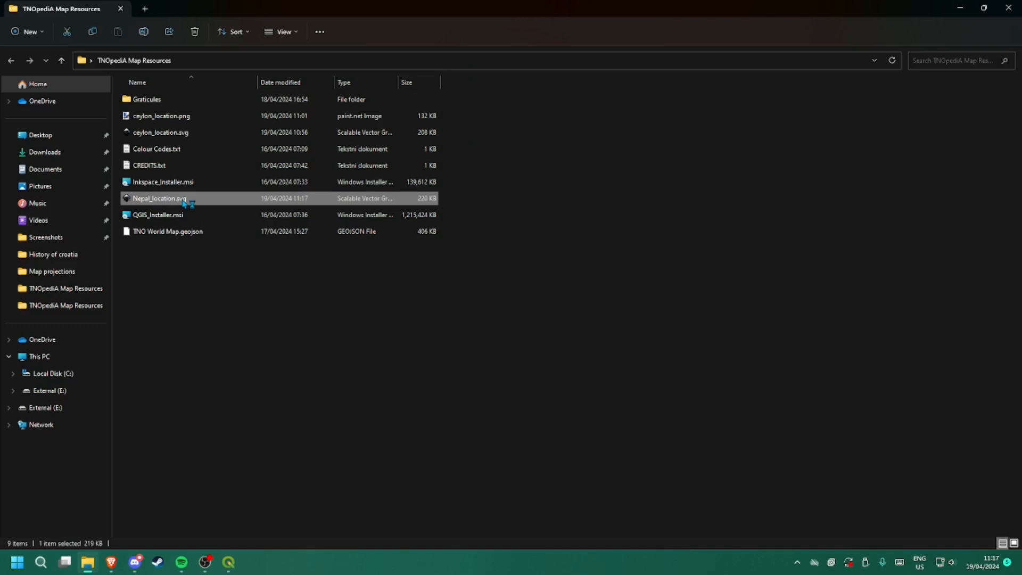
double_click(159, 198)
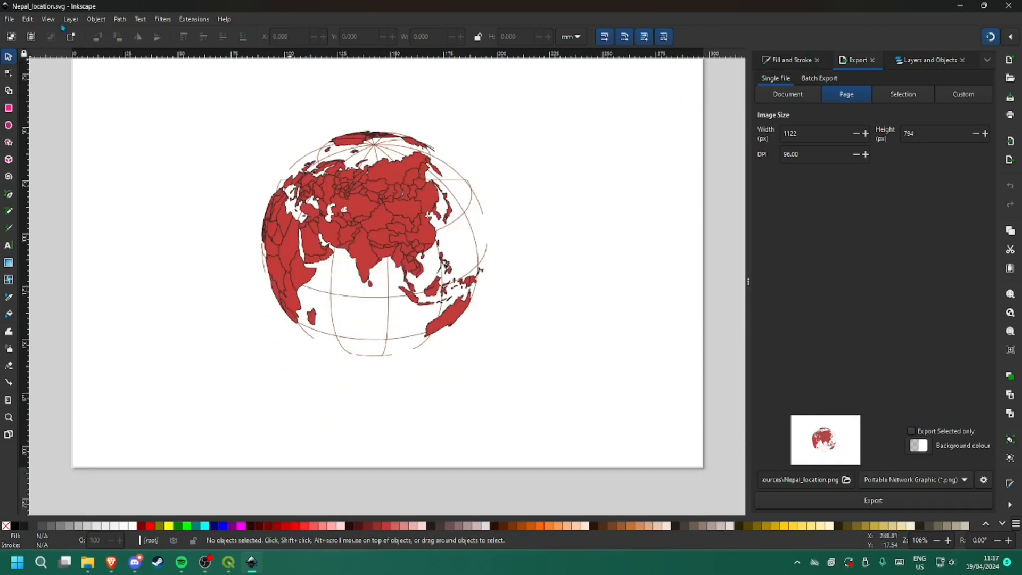
- Expand the globe's group structure and delete the page-sized background object
click(928, 61)
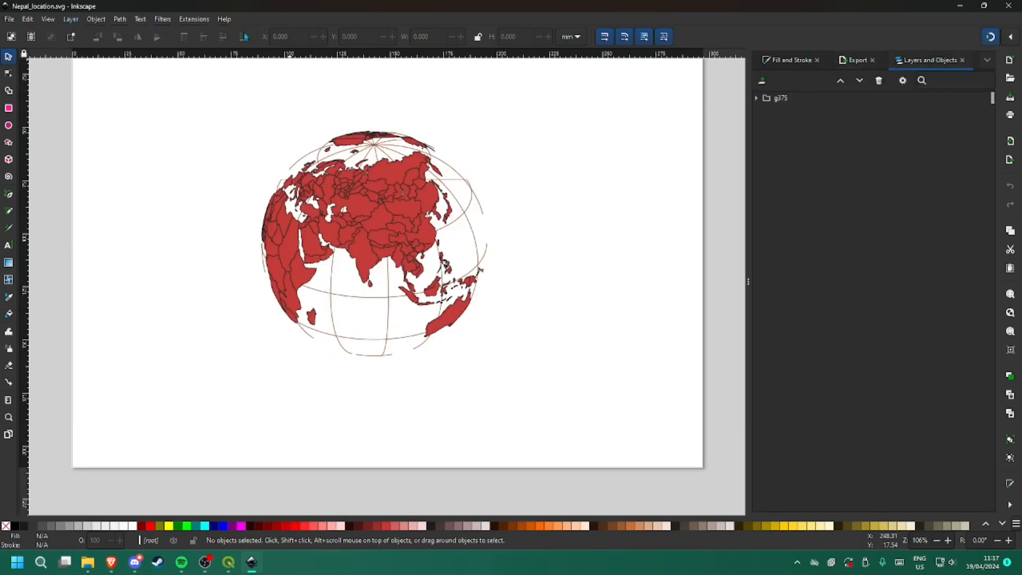
click(756, 98)
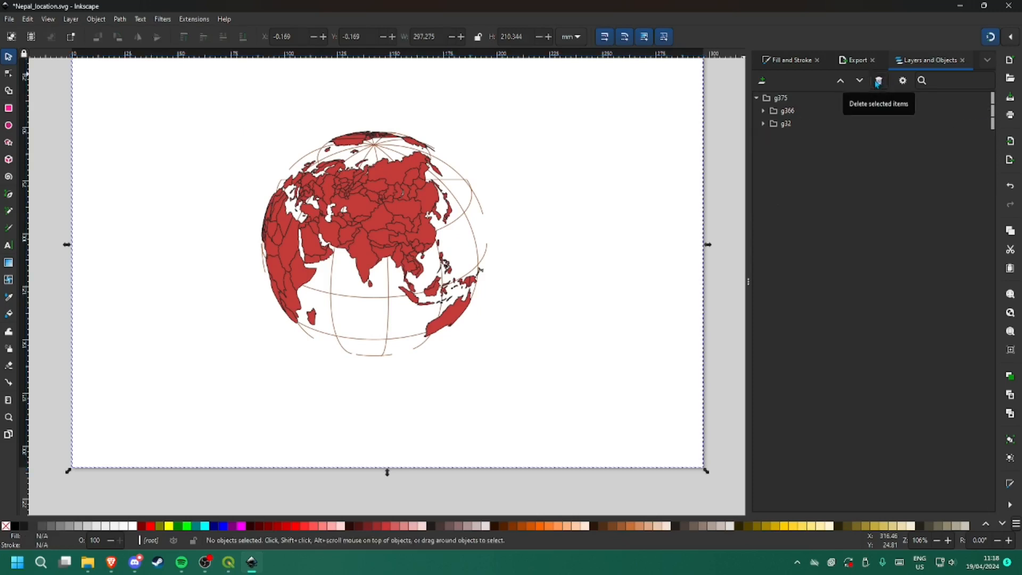
click(763, 123)
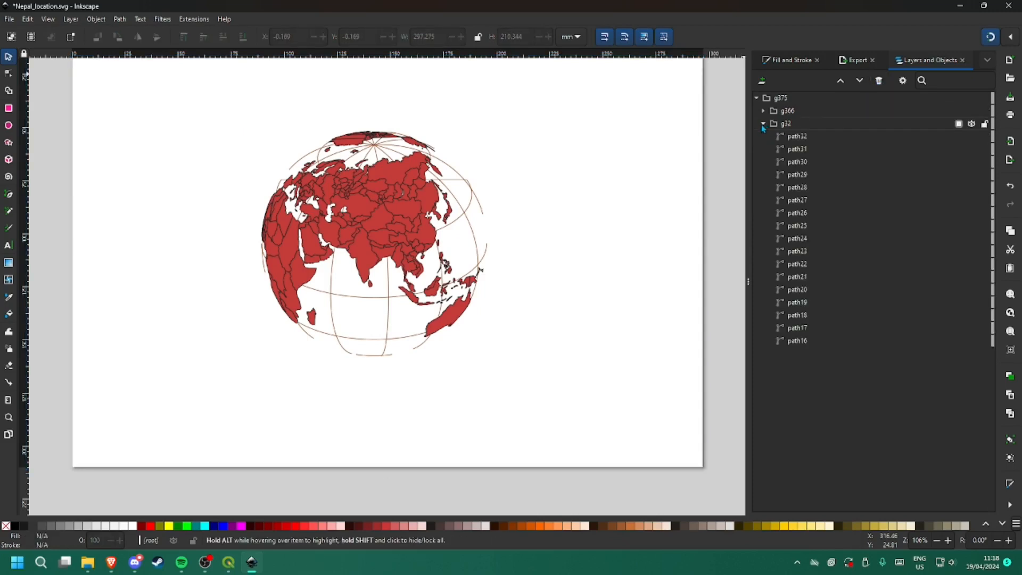
click(762, 123)
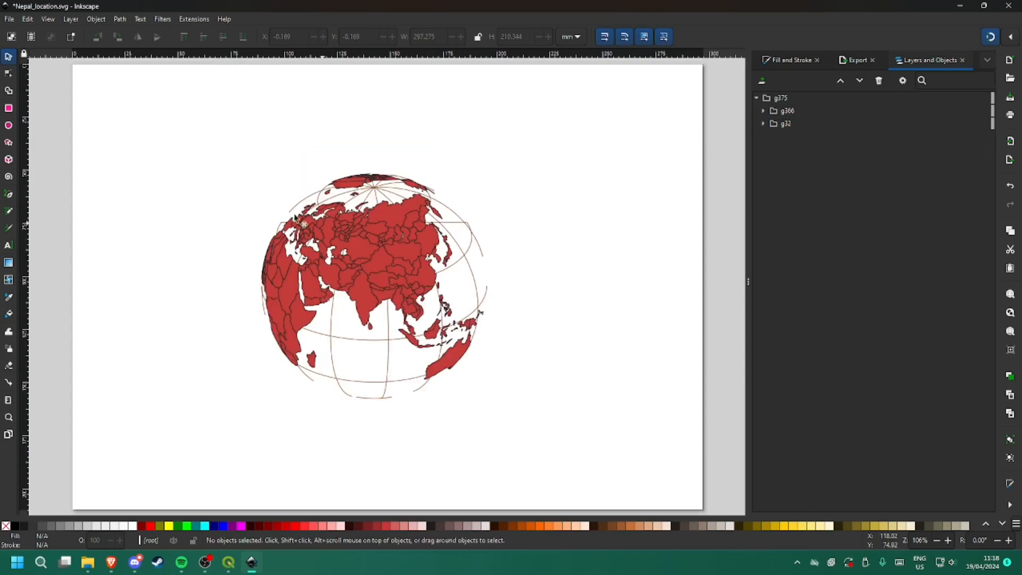
click(9, 18)
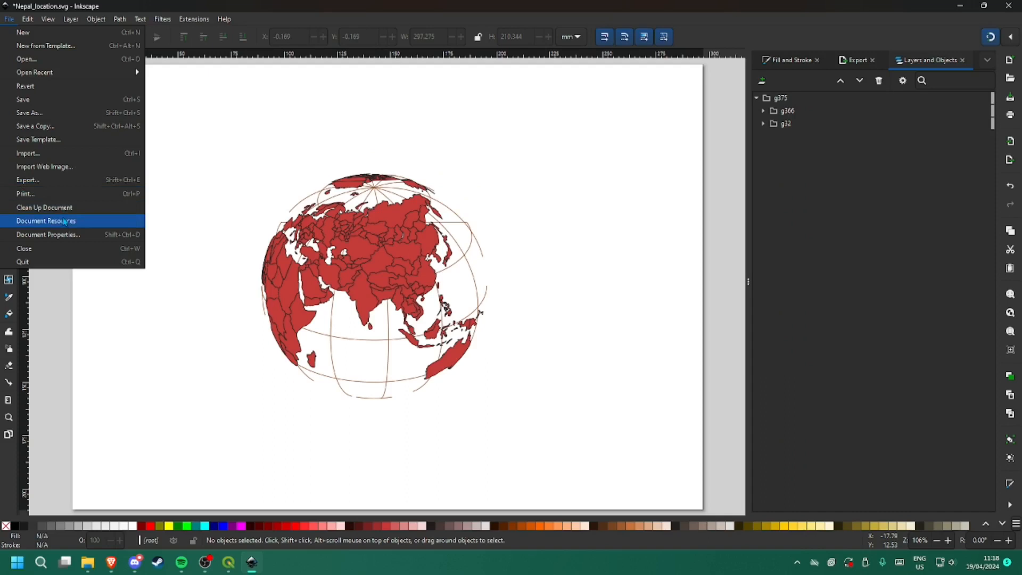
- Use Document Properties' Resize to content to fit the page to the globe
click(45, 221)
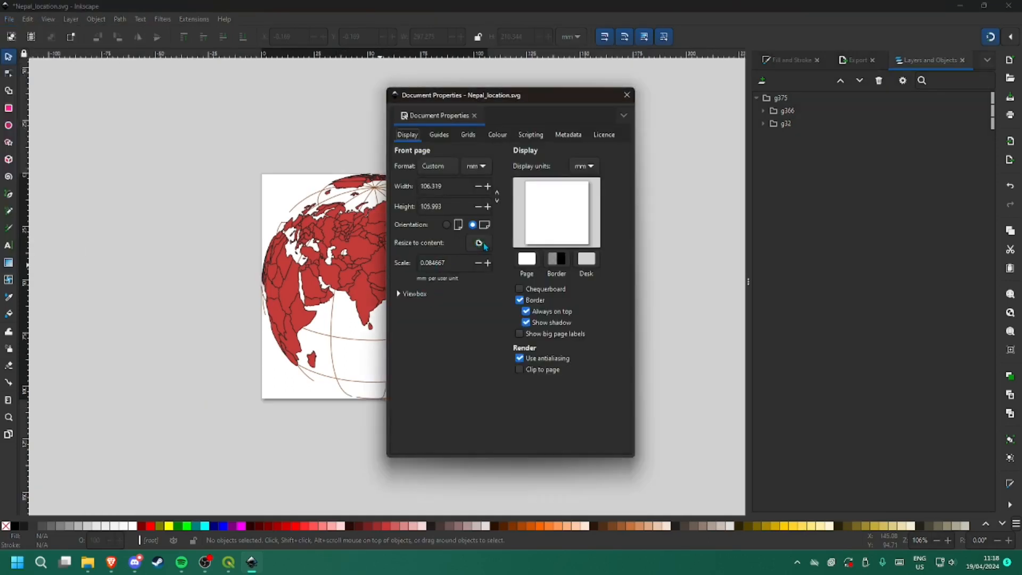
click(625, 94)
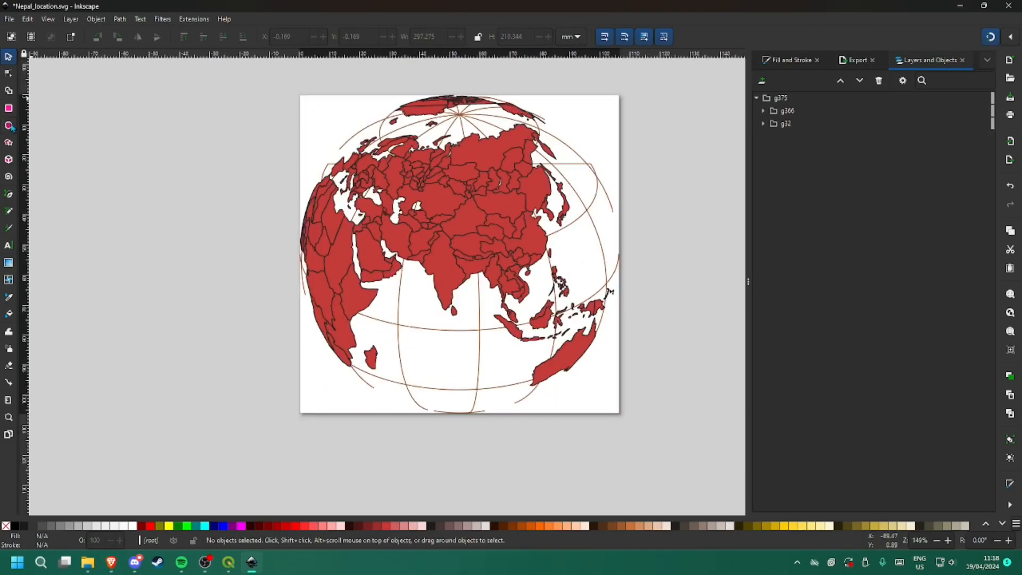
mouse_move(9, 125)
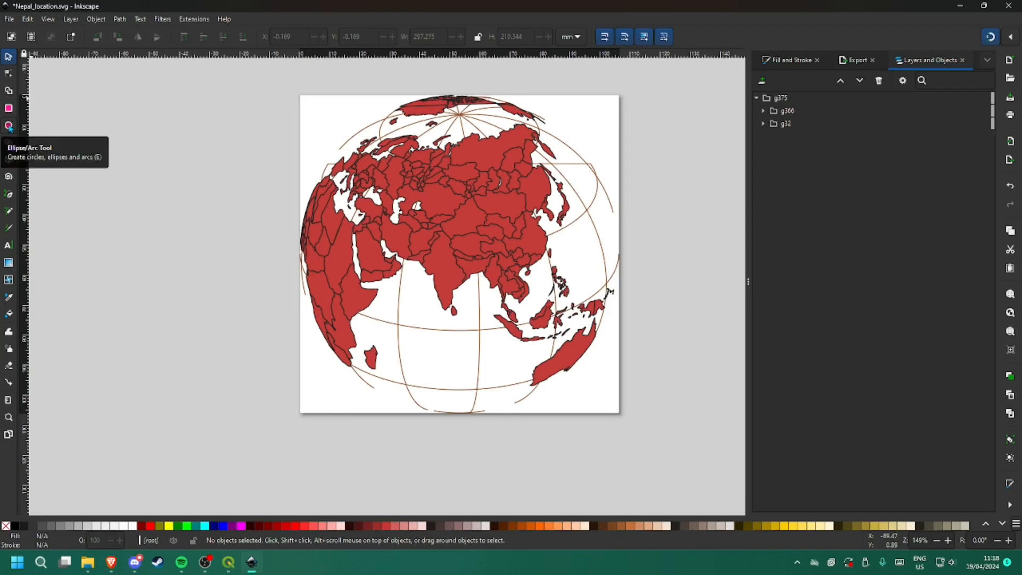
- Draw a circle from the page corner covering the whole square page
click(9, 125)
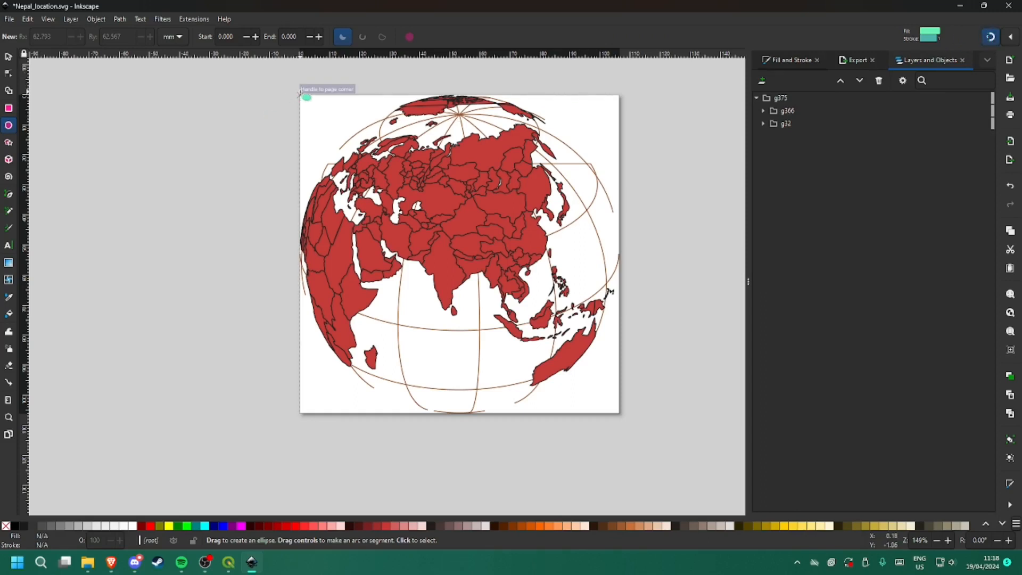
drag(306, 98, 598, 396)
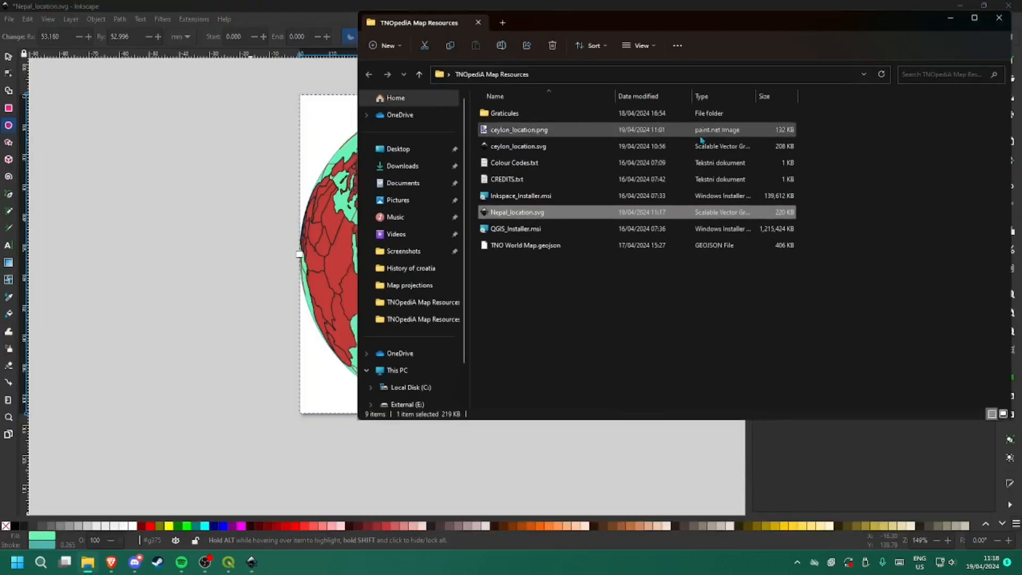
- Open Colour Codes.txt and select the ocean colour code 061115
double_click(514, 163)
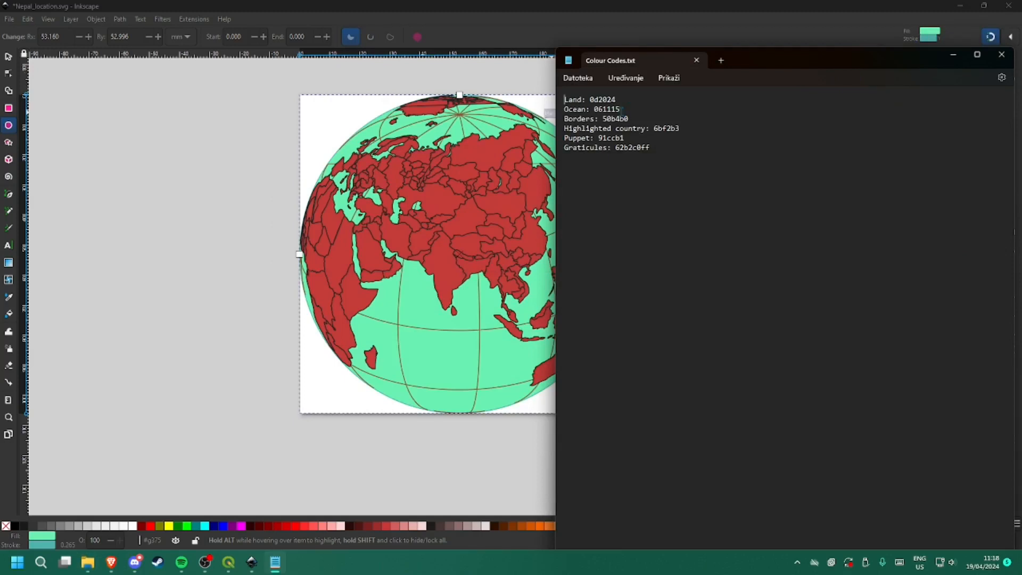
double_click(606, 109)
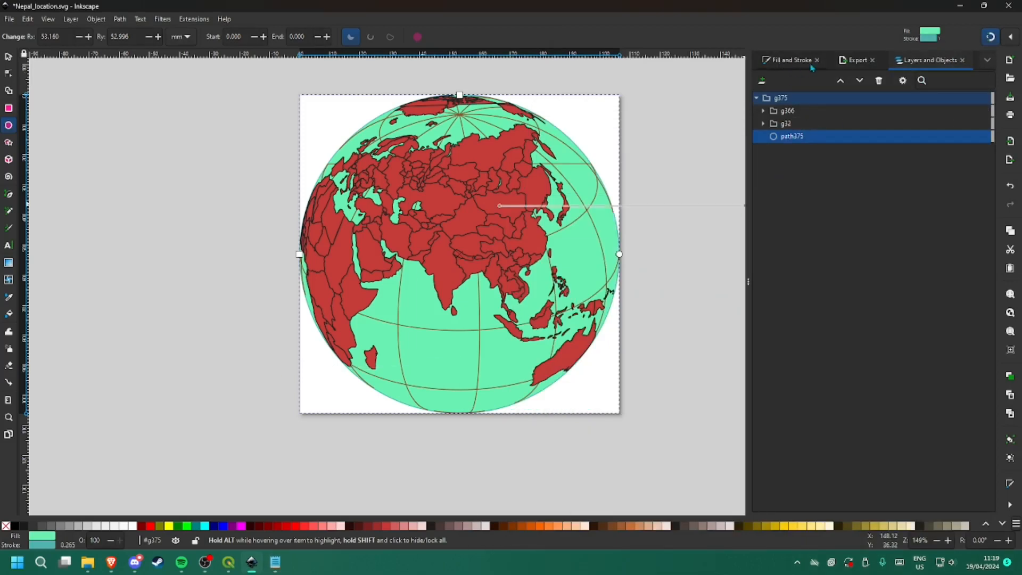
- Fill the ocean circle with the dark colour 061115
click(789, 59)
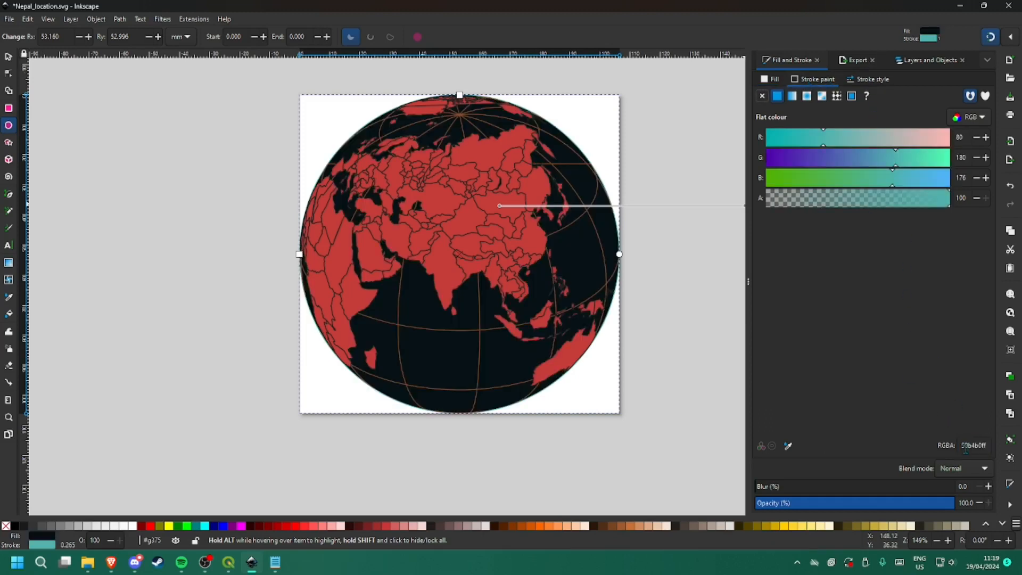
text(061115)
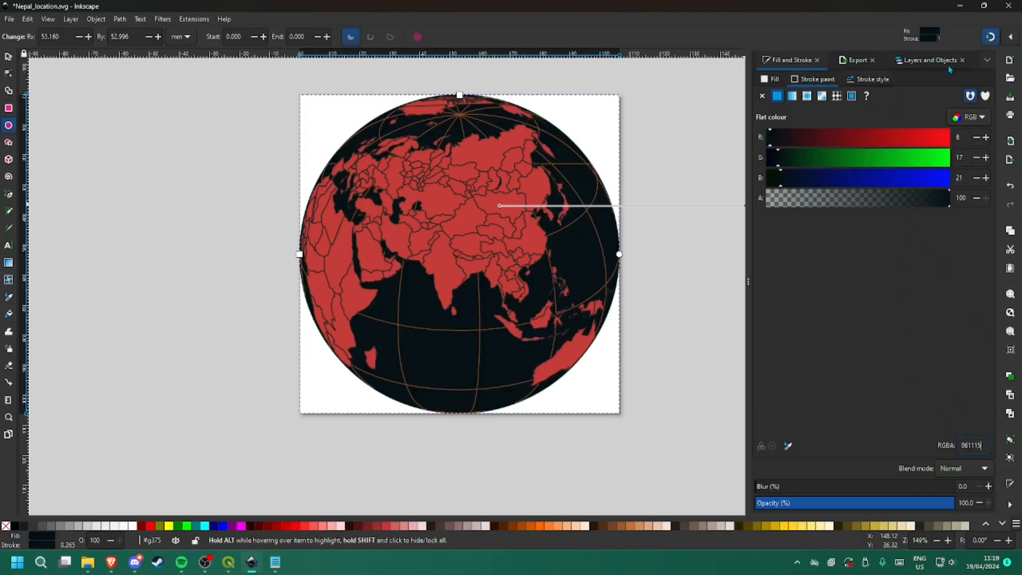
click(856, 60)
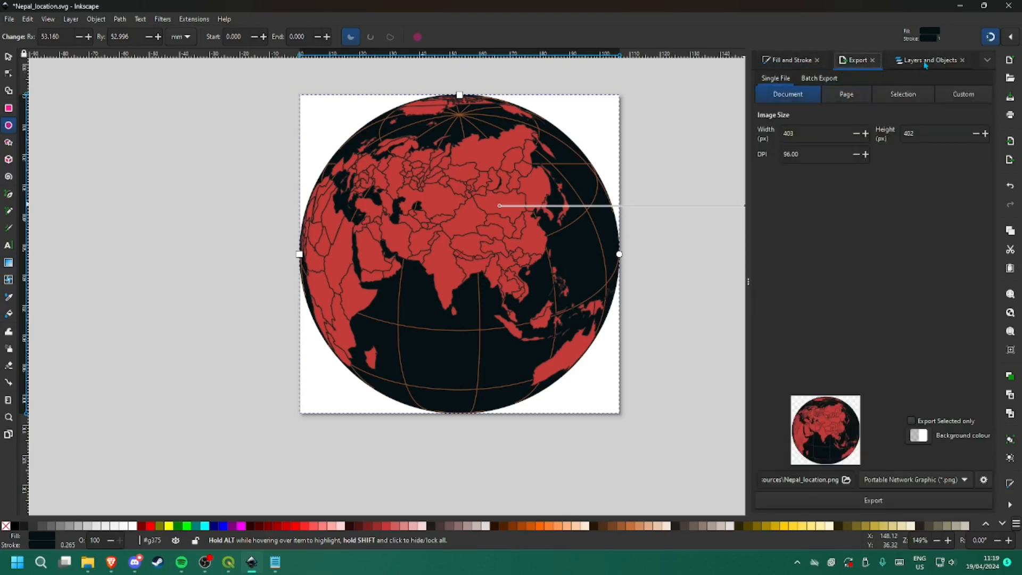
click(928, 60)
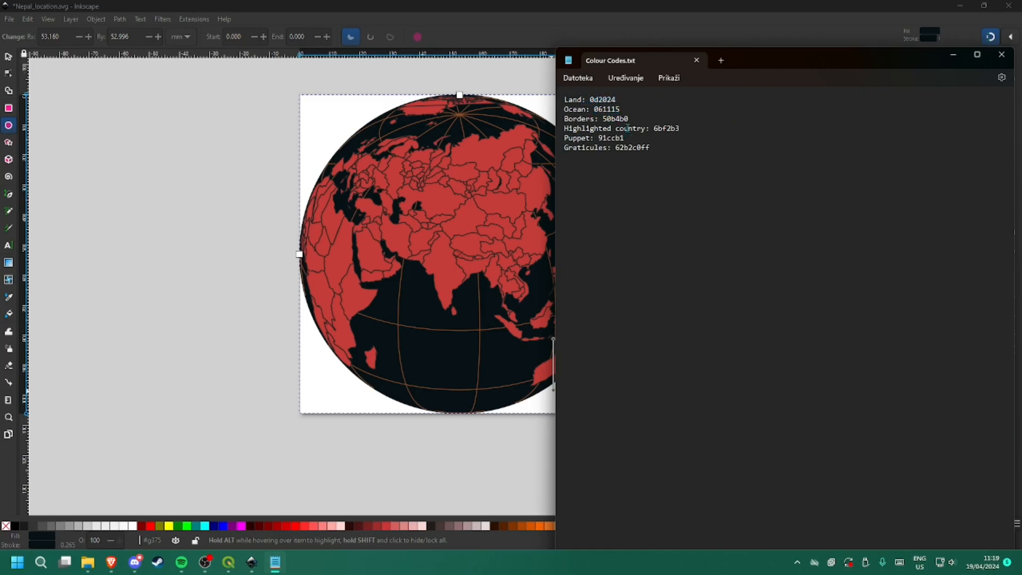
- Pick a colour code from the notes and select the graticule group g32
double_click(630, 148)
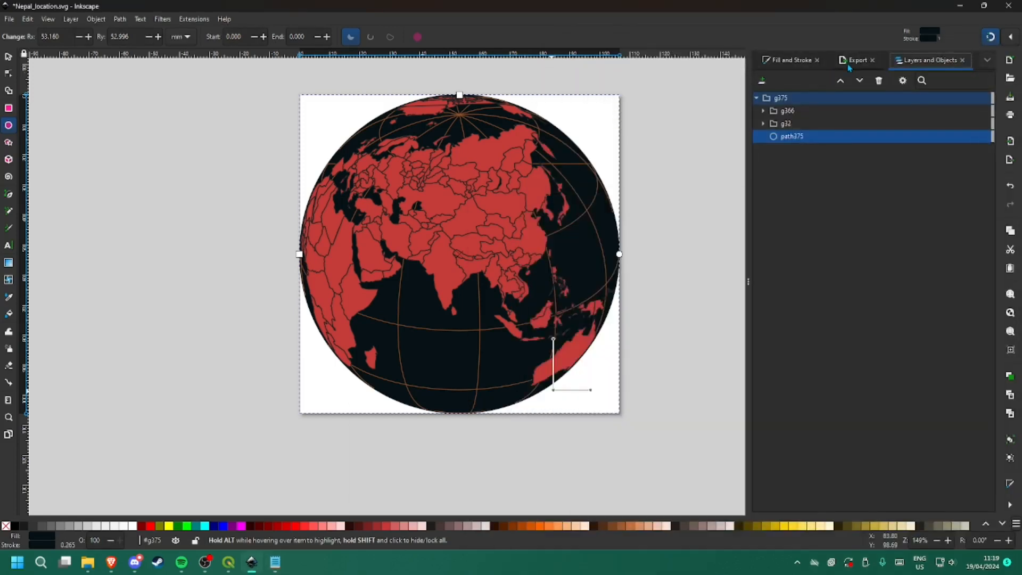
click(787, 60)
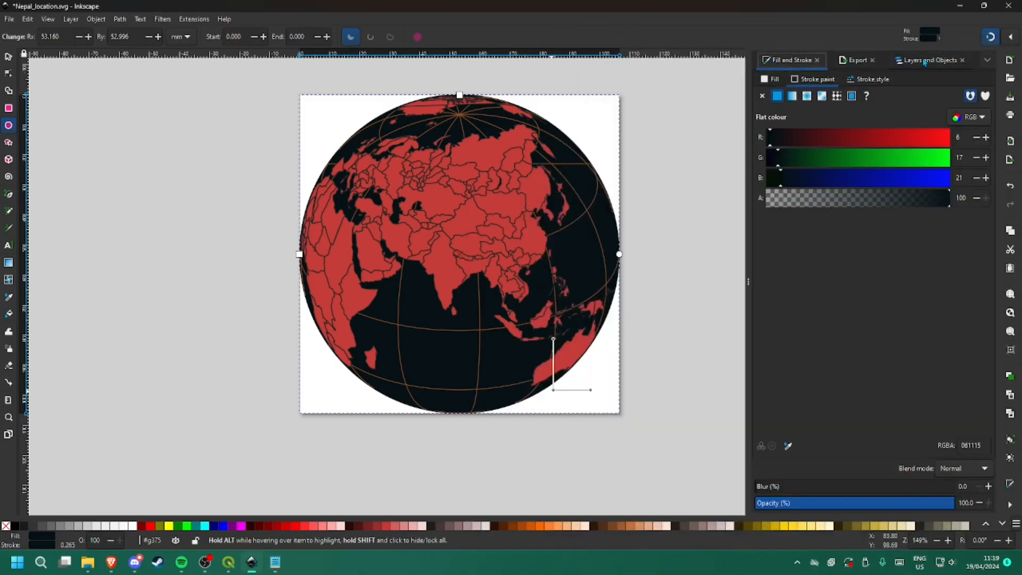
click(929, 60)
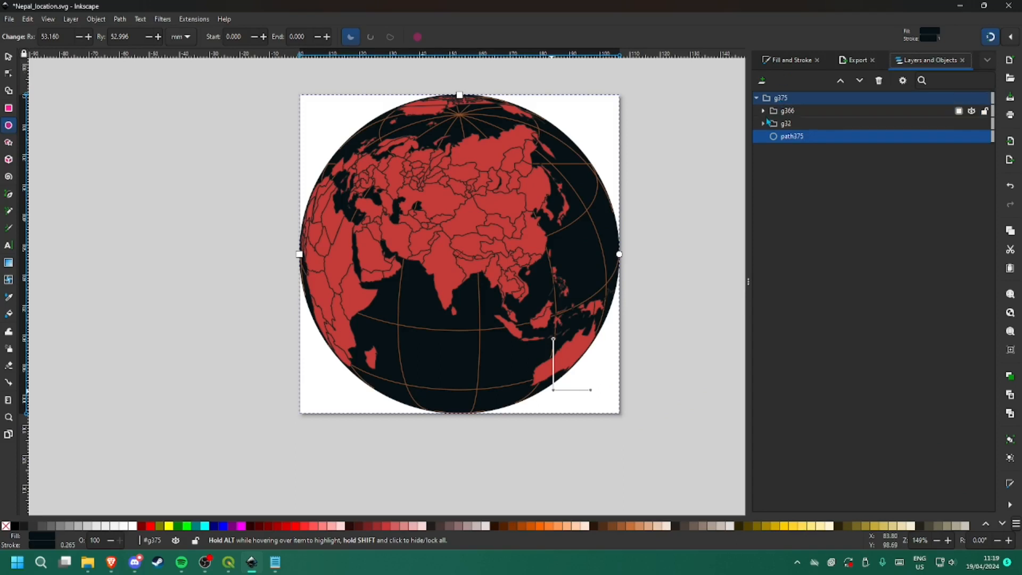
click(787, 60)
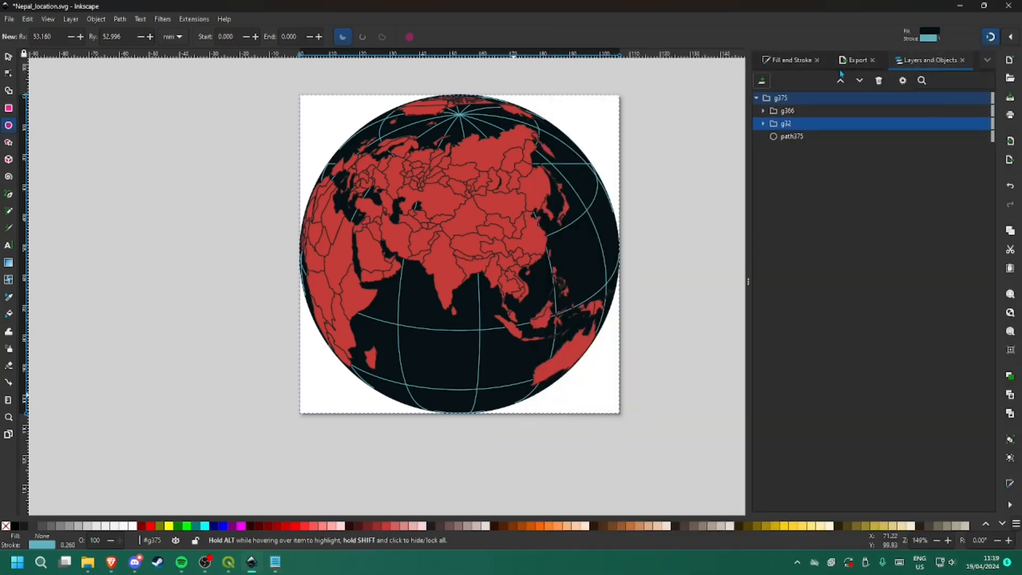
- Give land group g366 fill 0d2024 and stroke 50b4b0ff
click(789, 59)
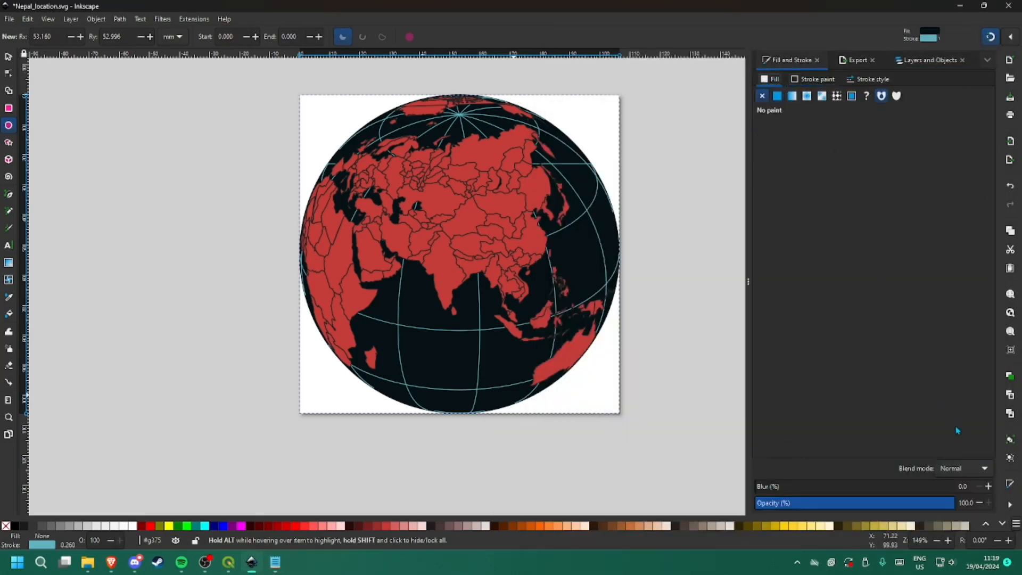
click(928, 59)
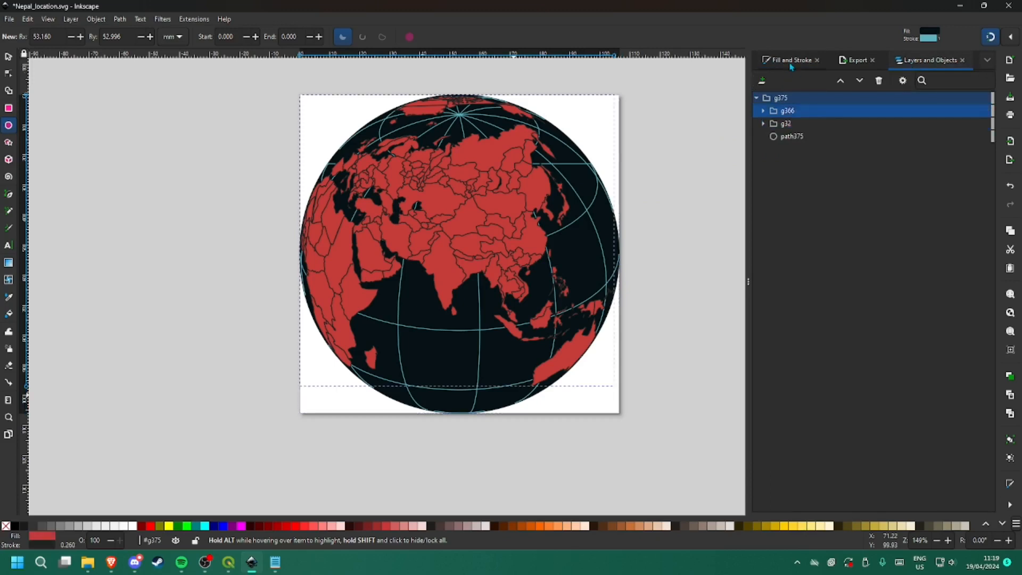
click(786, 60)
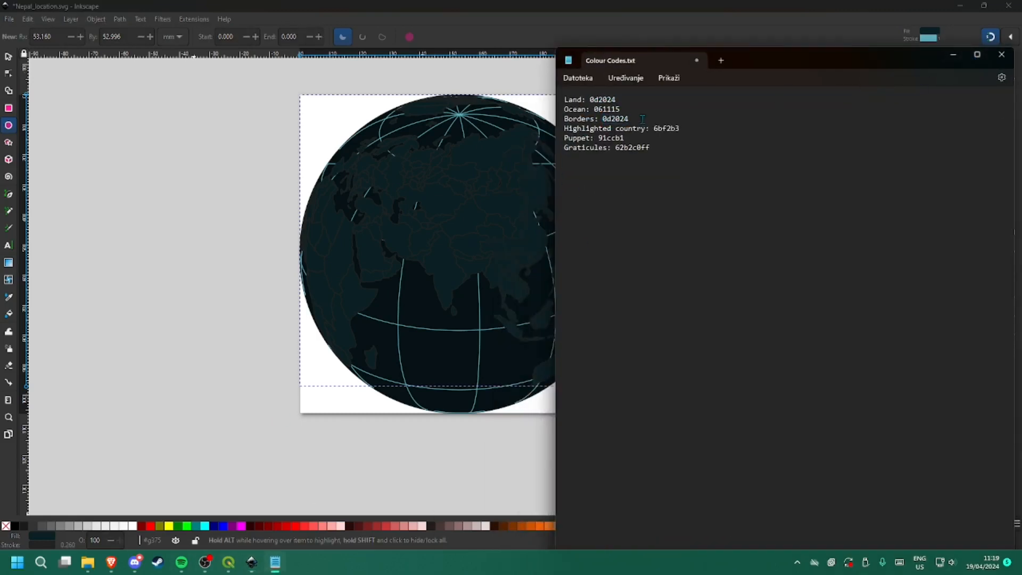
text(50b4b0)
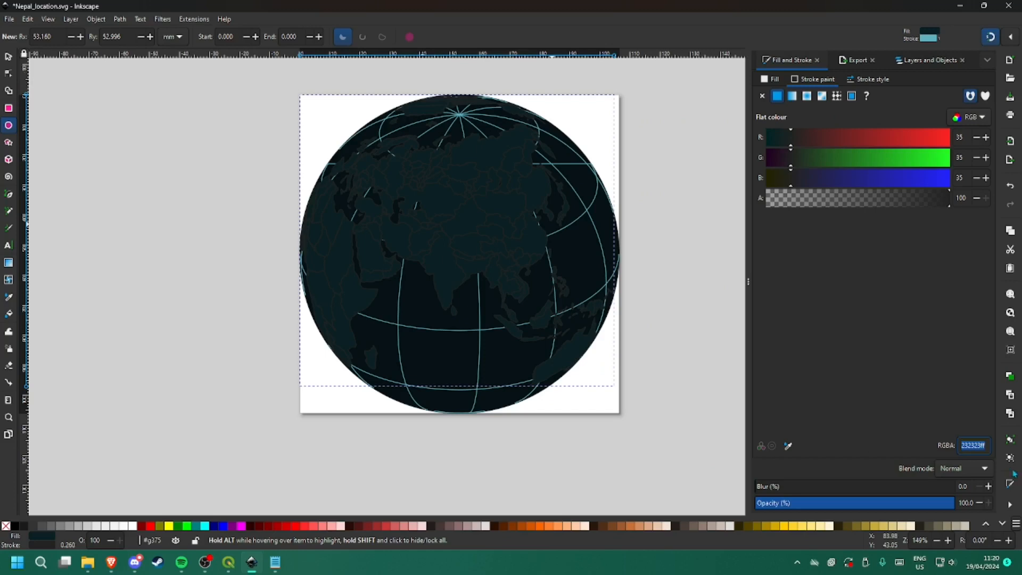
text(50b4b0ff)
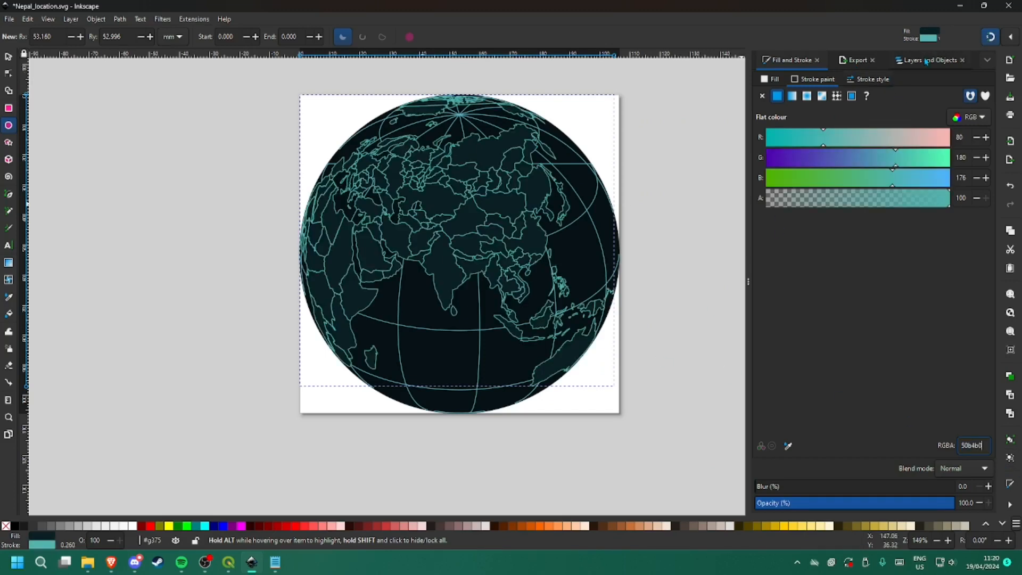
click(928, 60)
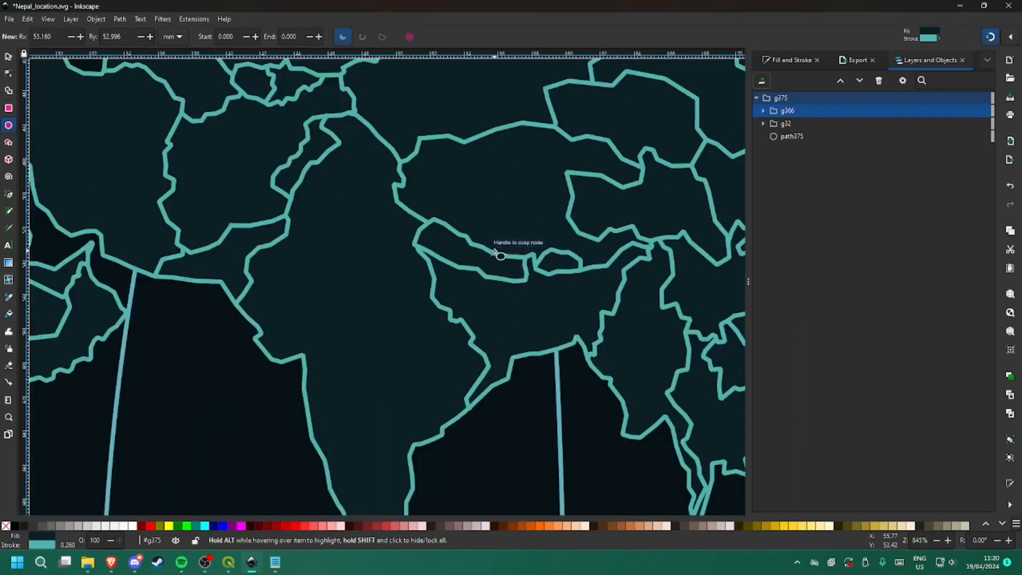
mouse_move(8, 73)
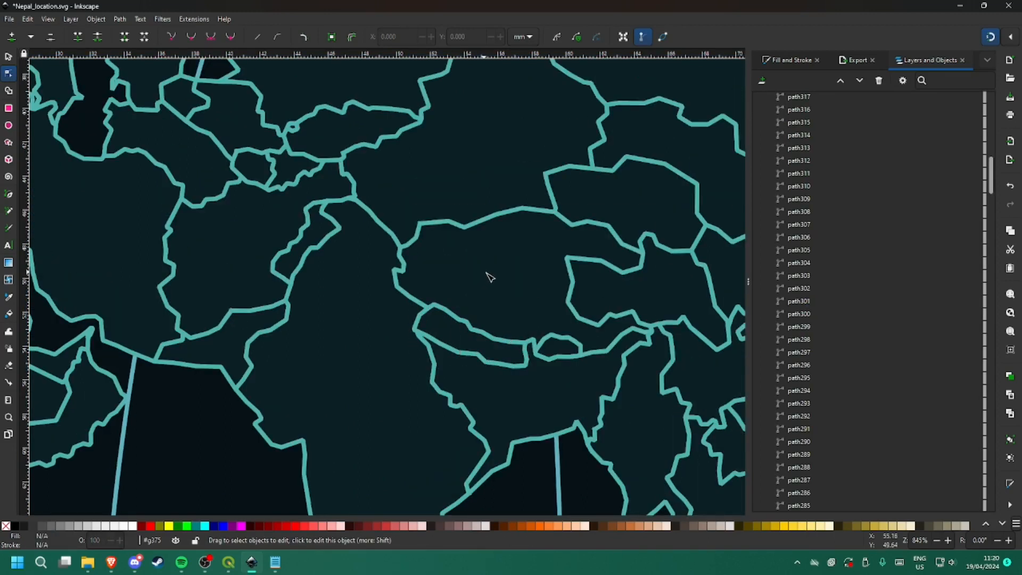
- Select Nepal's country shape, path301, with the node editing tool
click(586, 404)
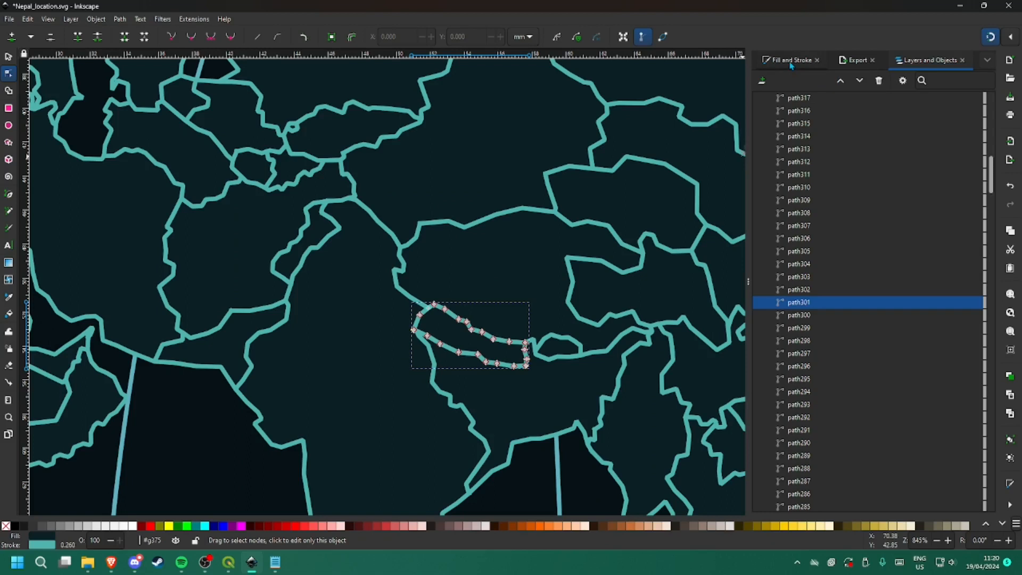
click(790, 60)
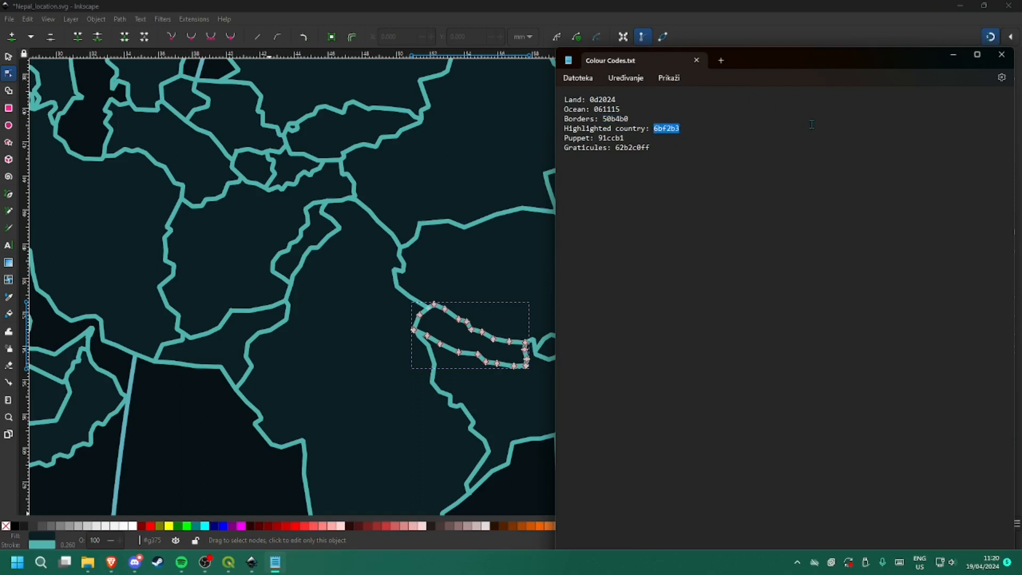
mouse_move(965, 151)
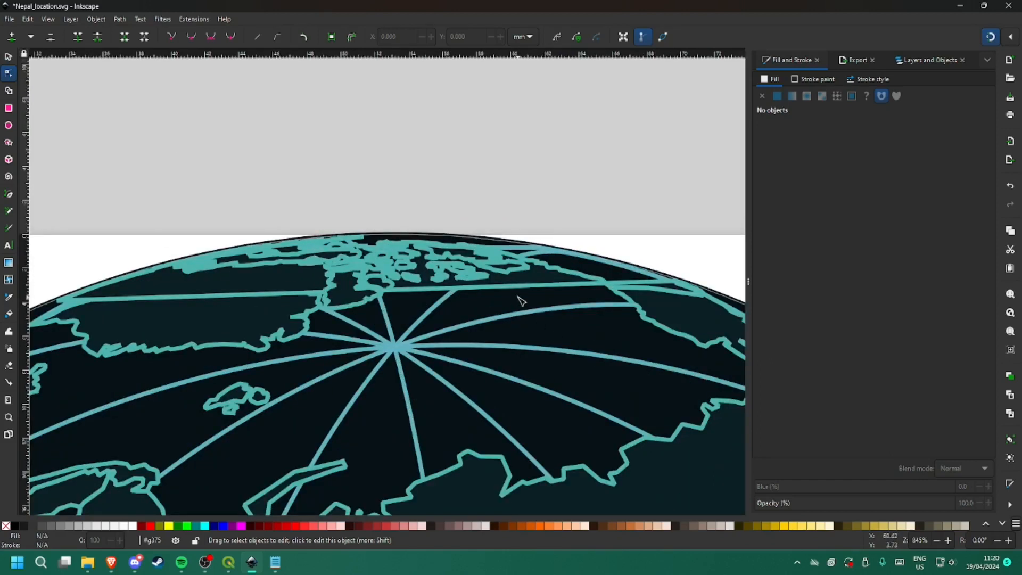
- Clear the selection on the canvas
click(515, 284)
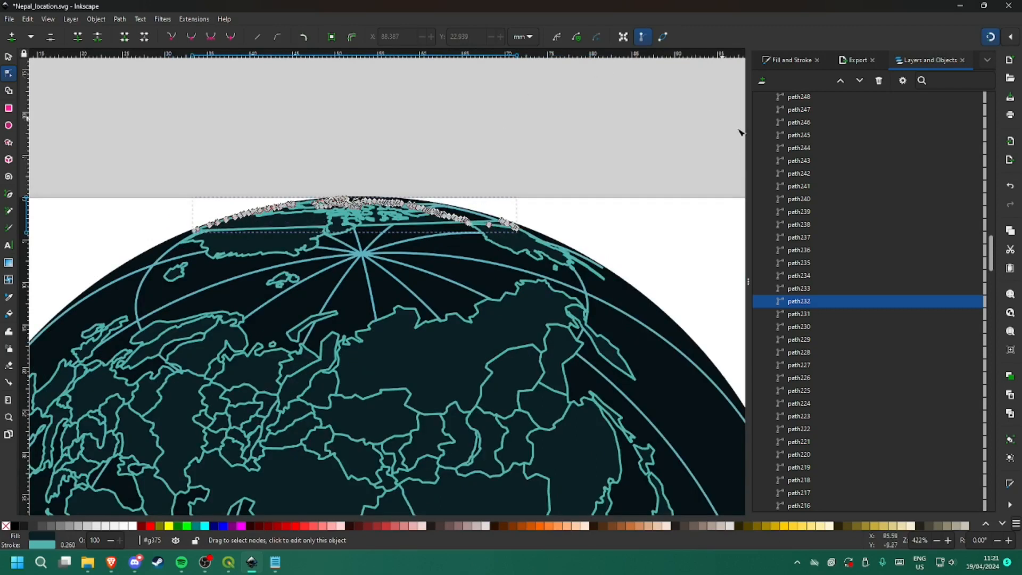
mouse_move(639, 186)
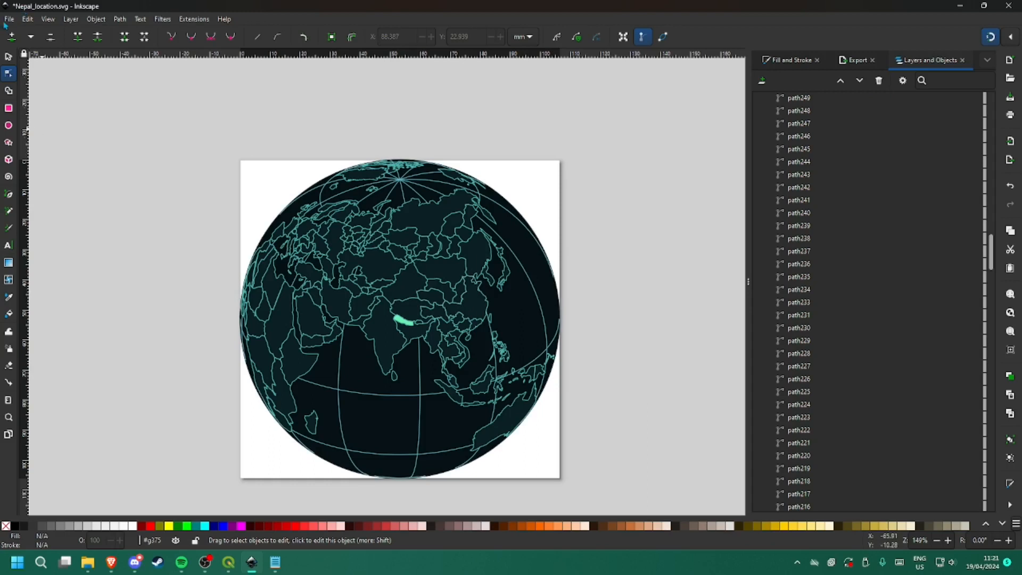
- Export the document as PNG named Nepal_location into TNOpediA Map Resources
click(9, 18)
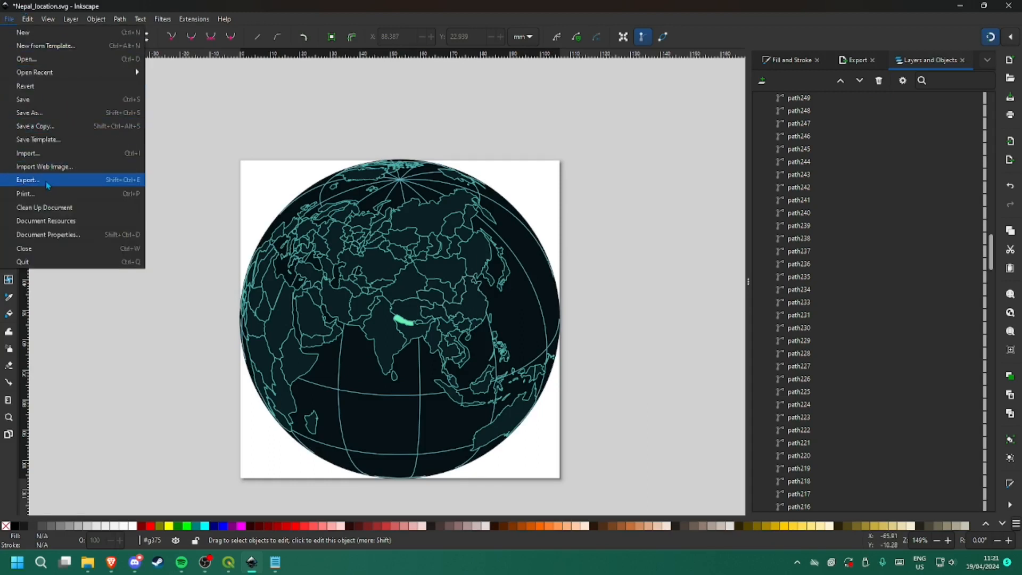
click(27, 180)
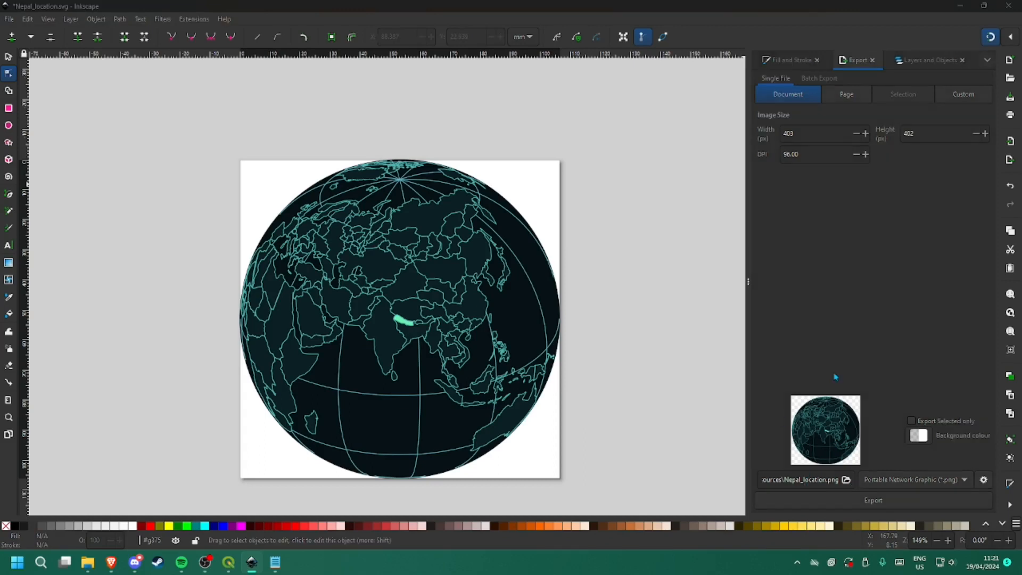
click(846, 479)
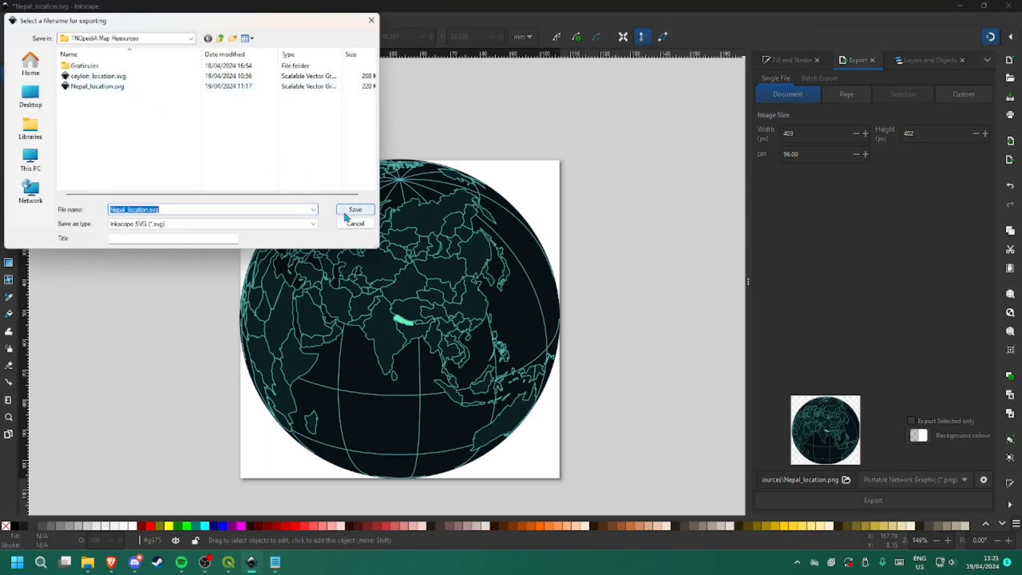
click(97, 86)
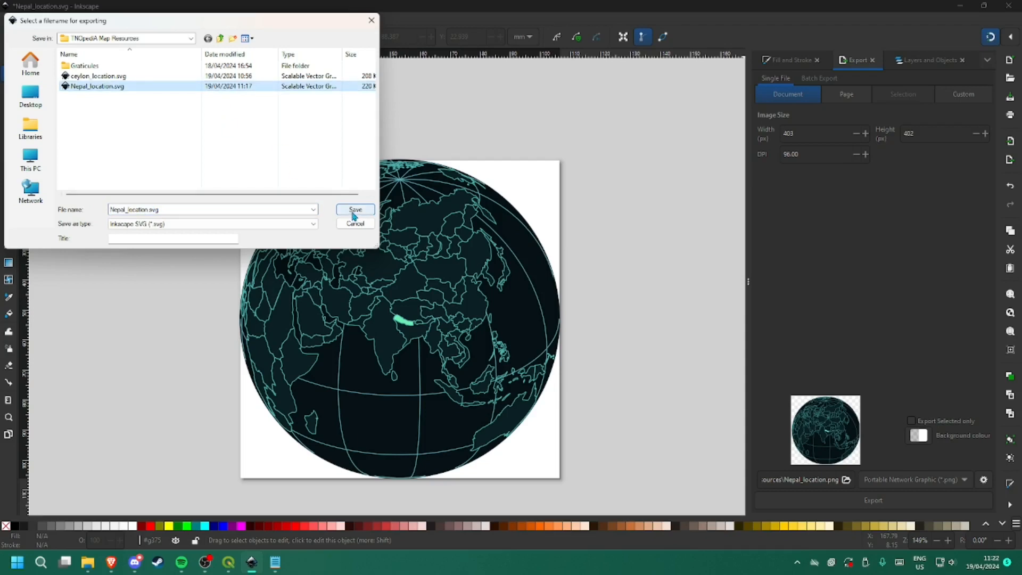
click(354, 210)
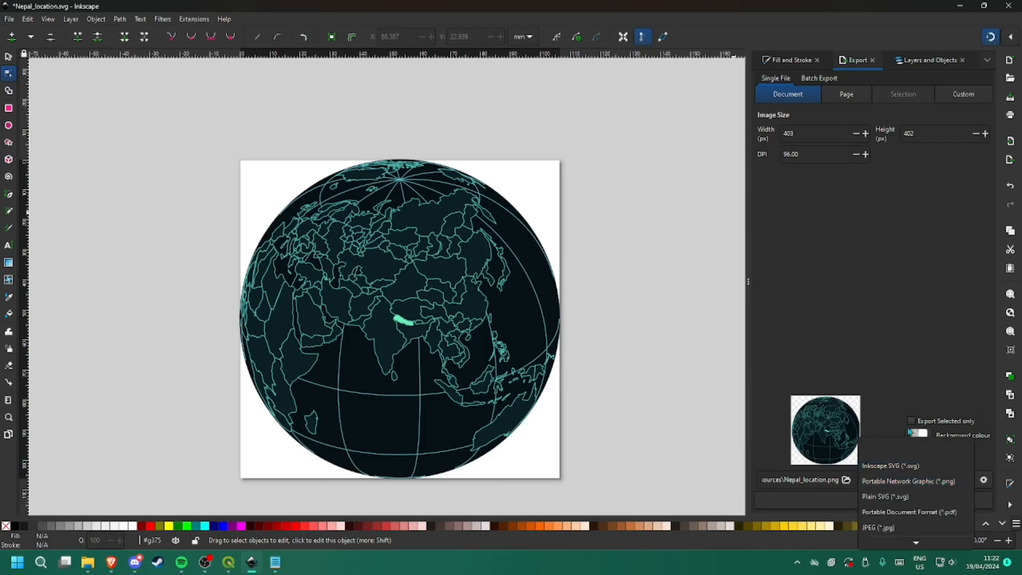
click(908, 481)
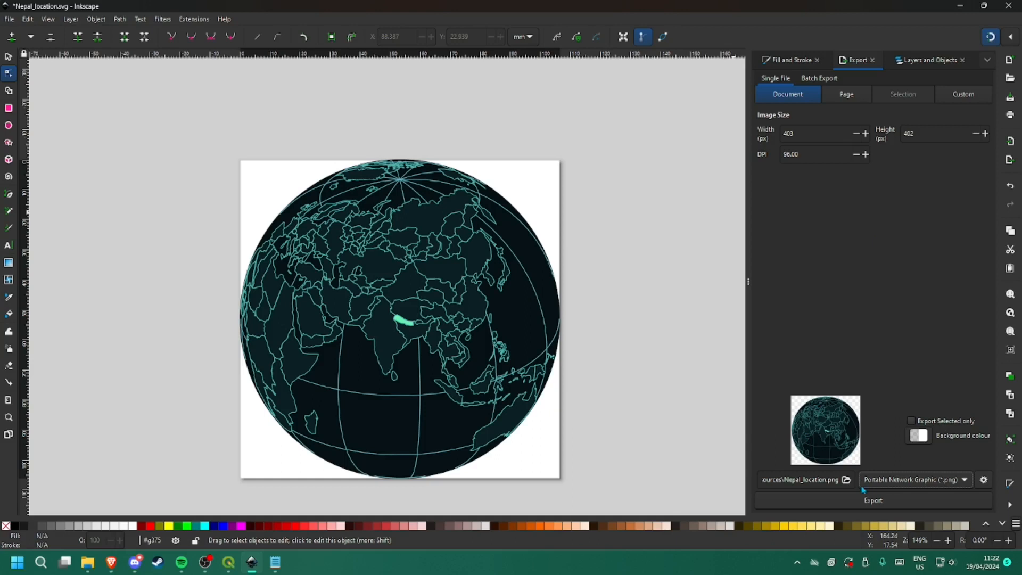
click(873, 500)
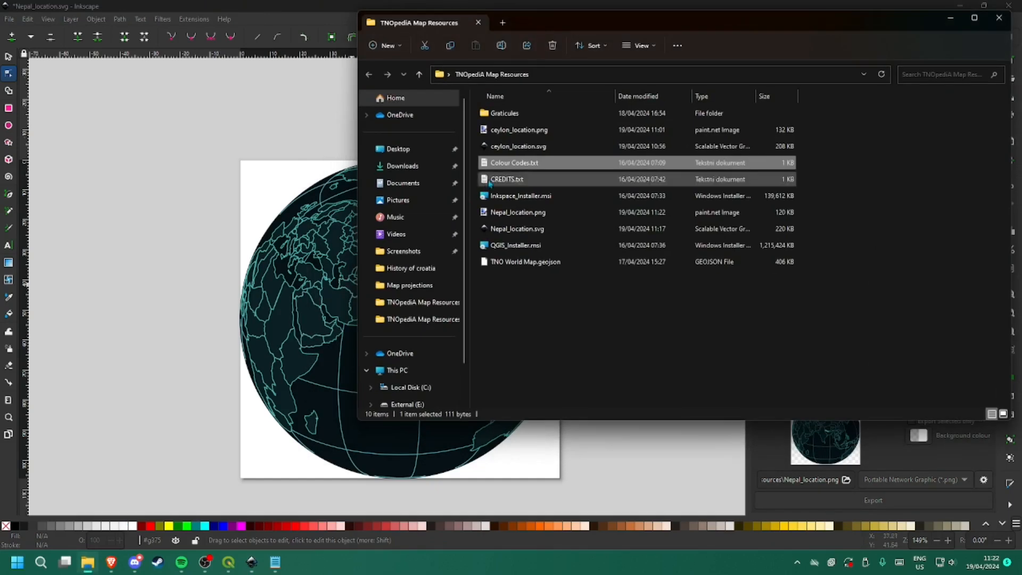
click(518, 129)
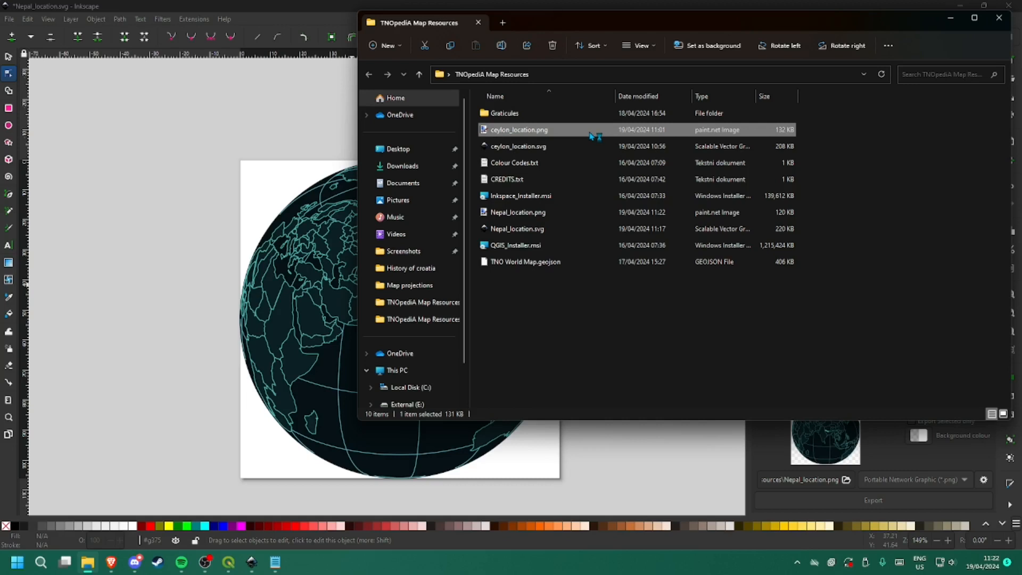
- Open ceylon_location.png from File Explorer in paint.net
double_click(518, 129)
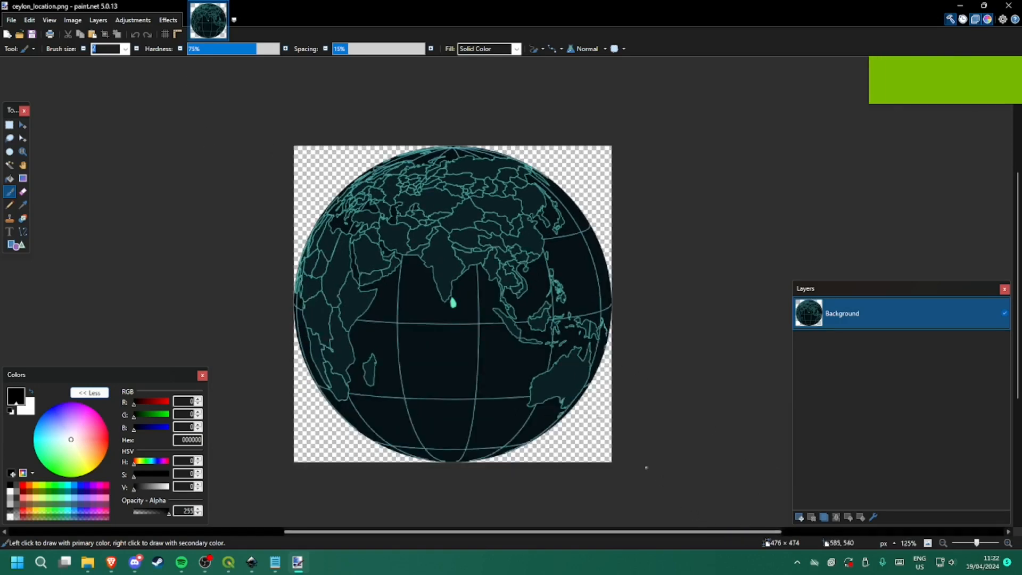
scroll(down, 3)
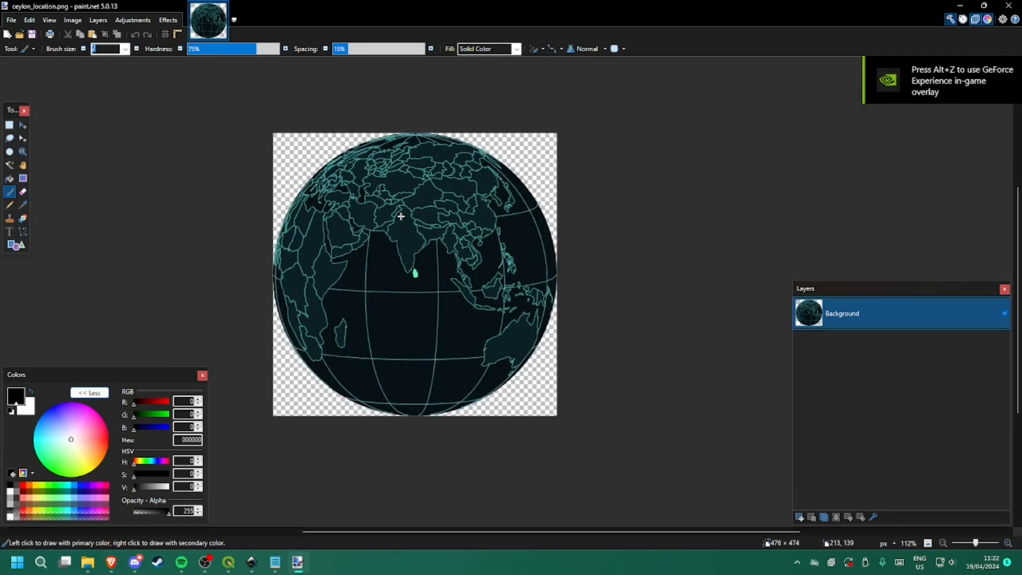